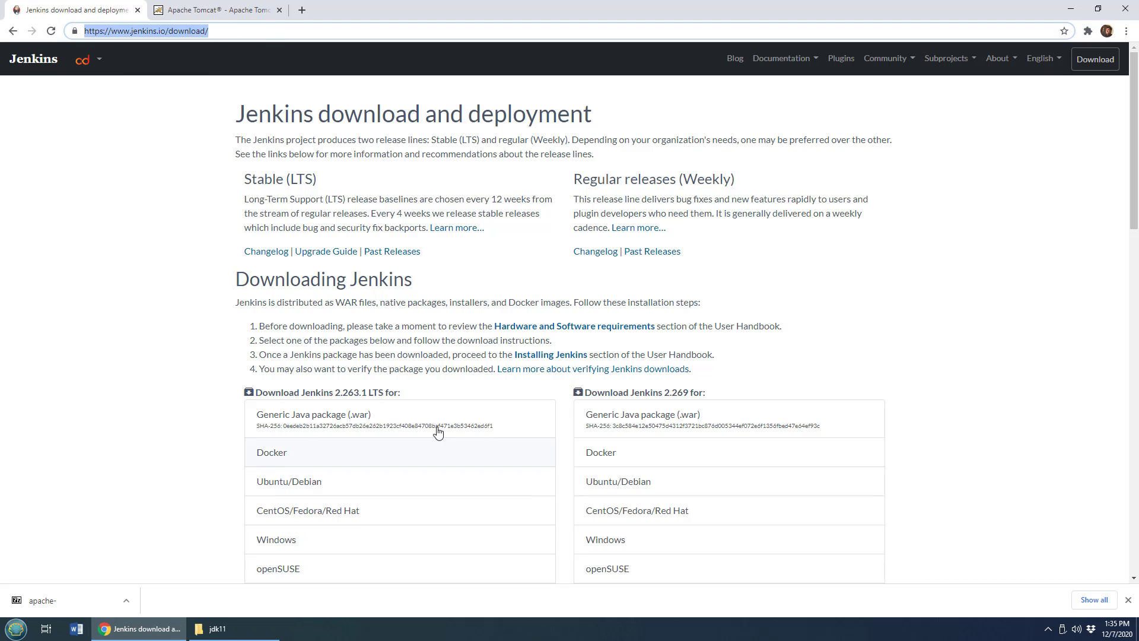
mouse_move(334, 423)
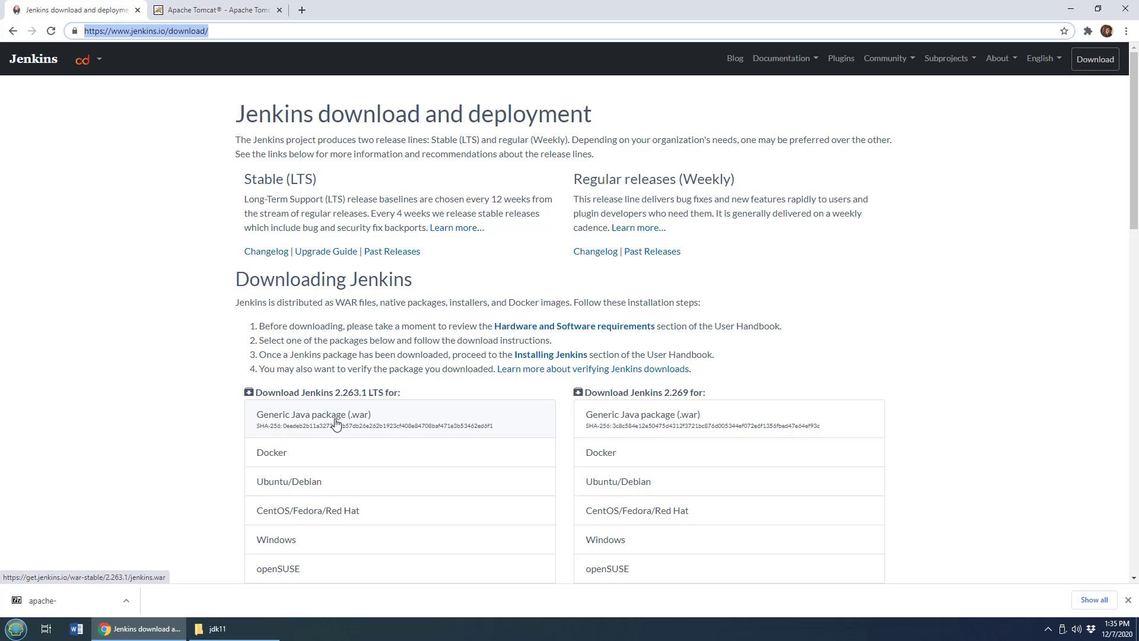
Copy jenkins.war from the Downloads folder.
left_click(216, 628)
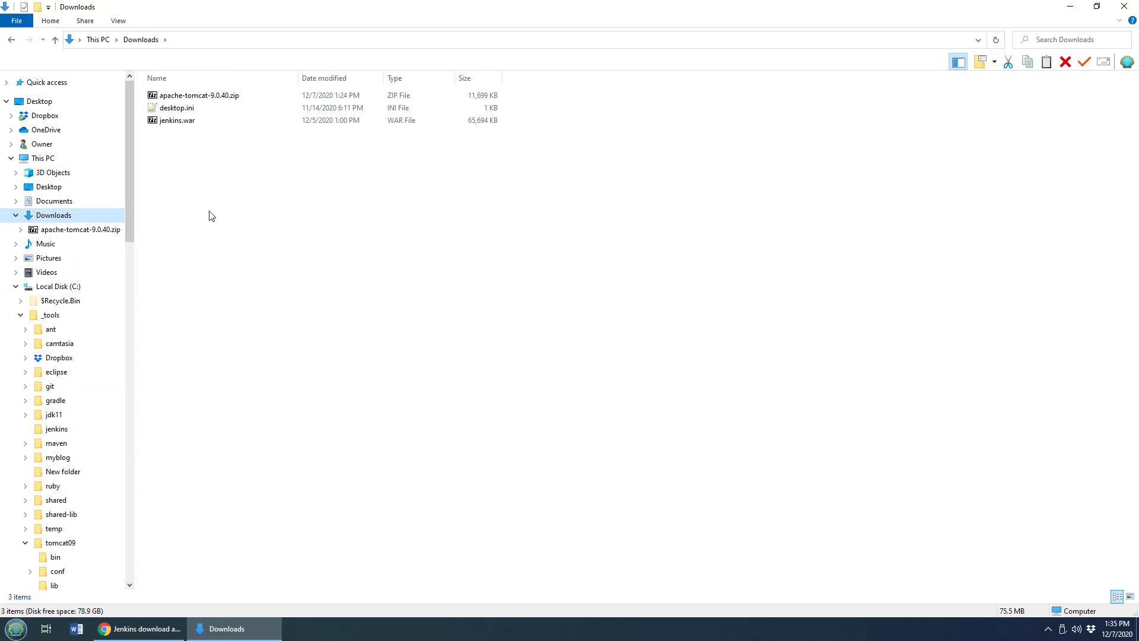
right_click(176, 119)
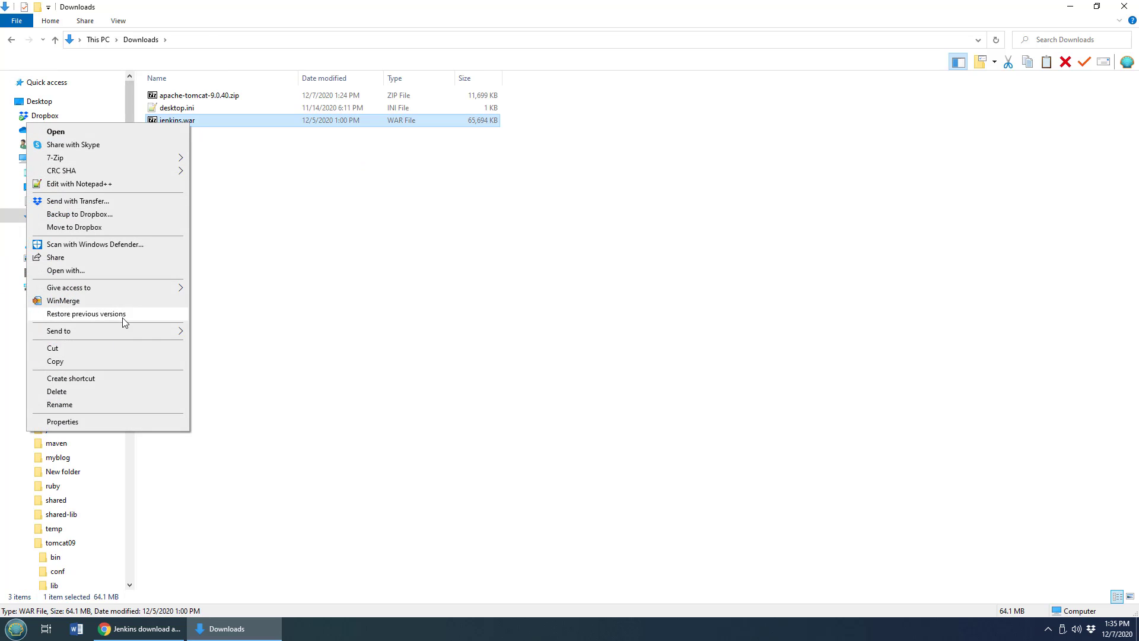
left_click(477, 130)
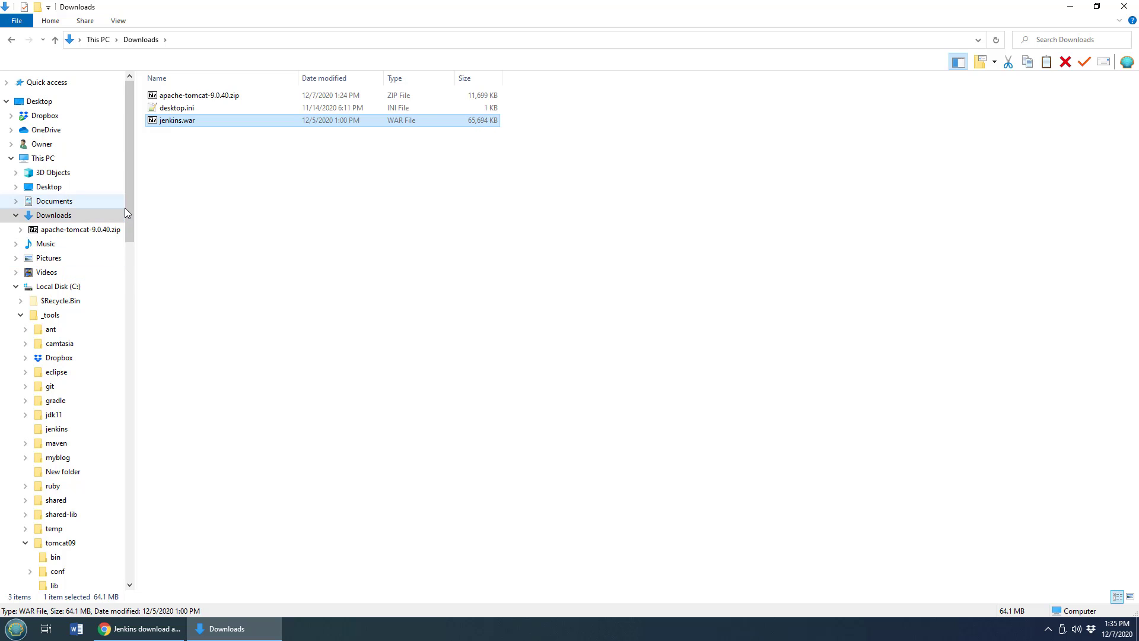
Navigate to the C:\_tools\tomcat09 folder in File Explorer.
scroll("down", 3)
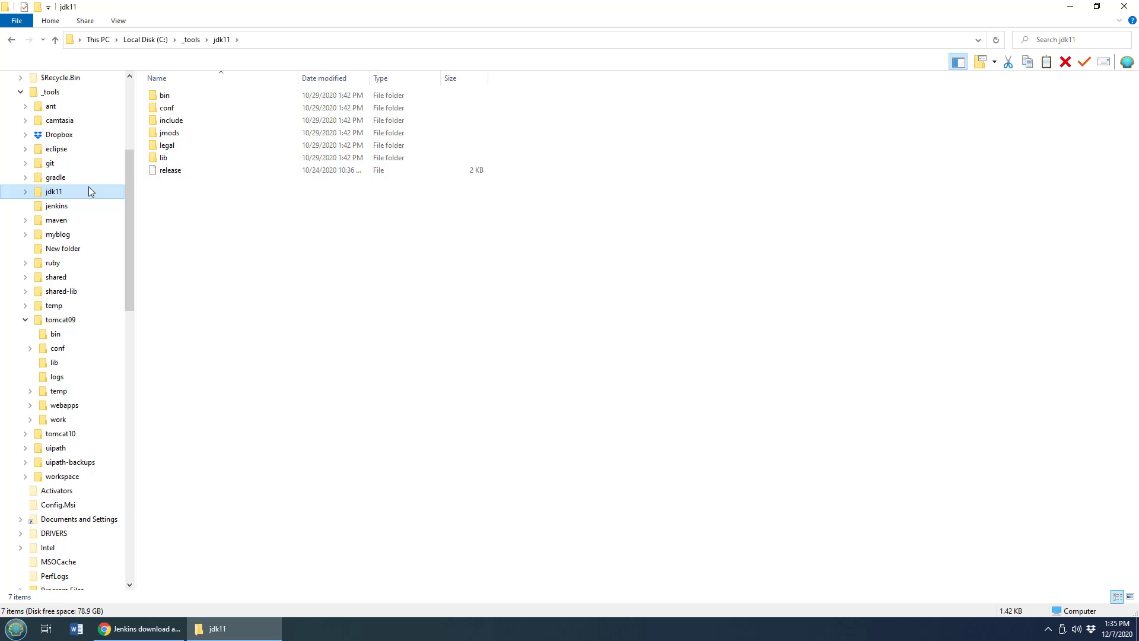
left_click(61, 319)
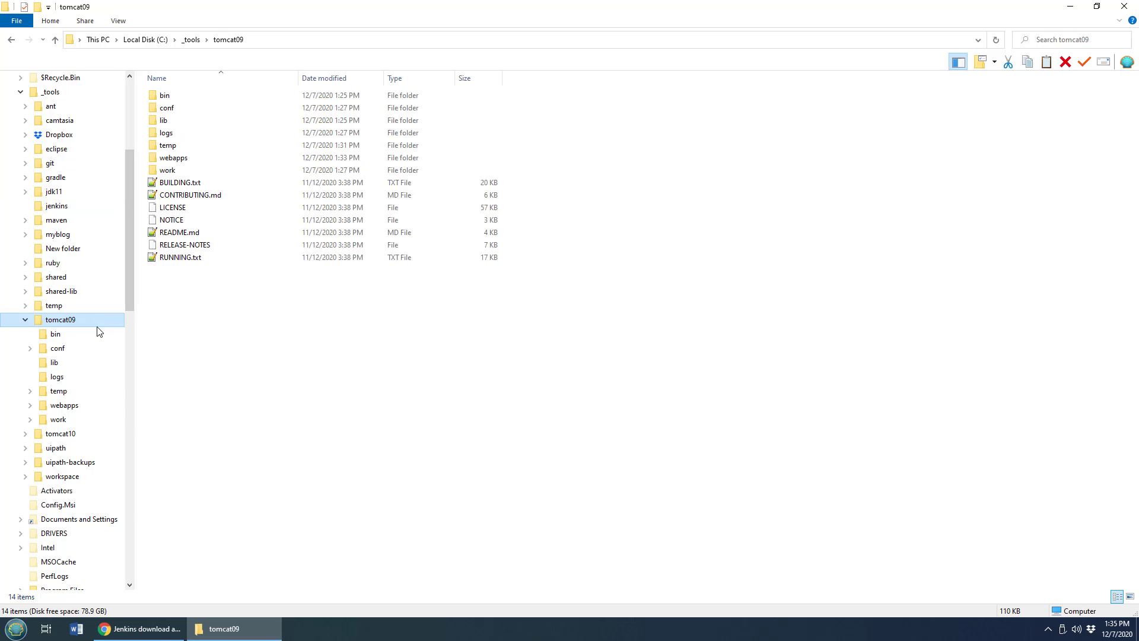
left_click(138, 628)
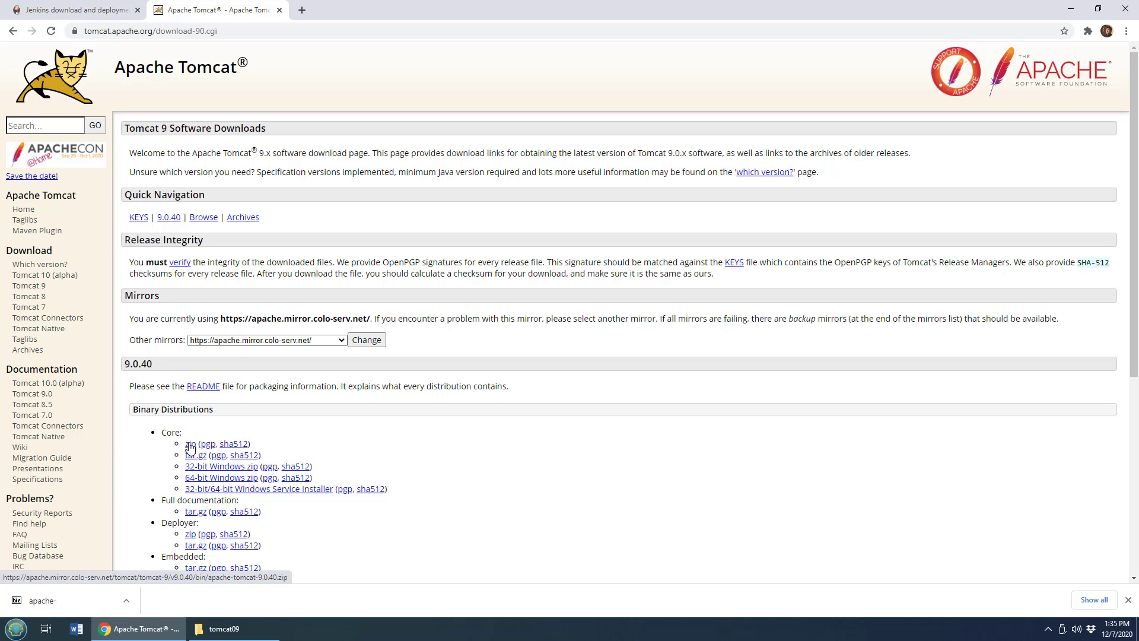
left_click(223, 628)
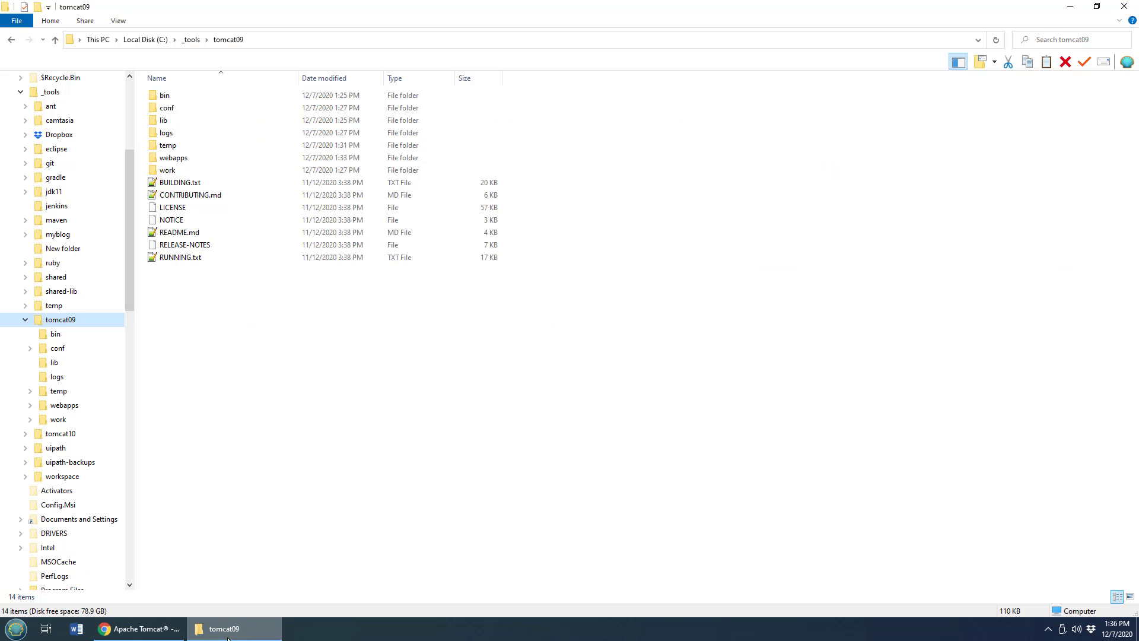
mouse_move(85, 325)
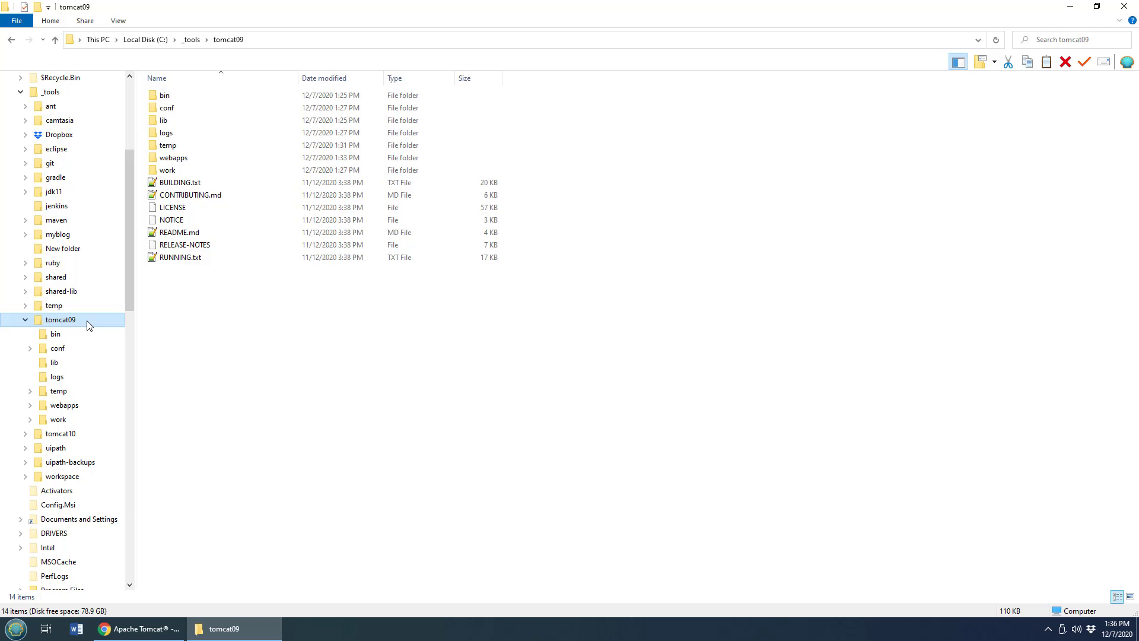
mouse_move(64, 405)
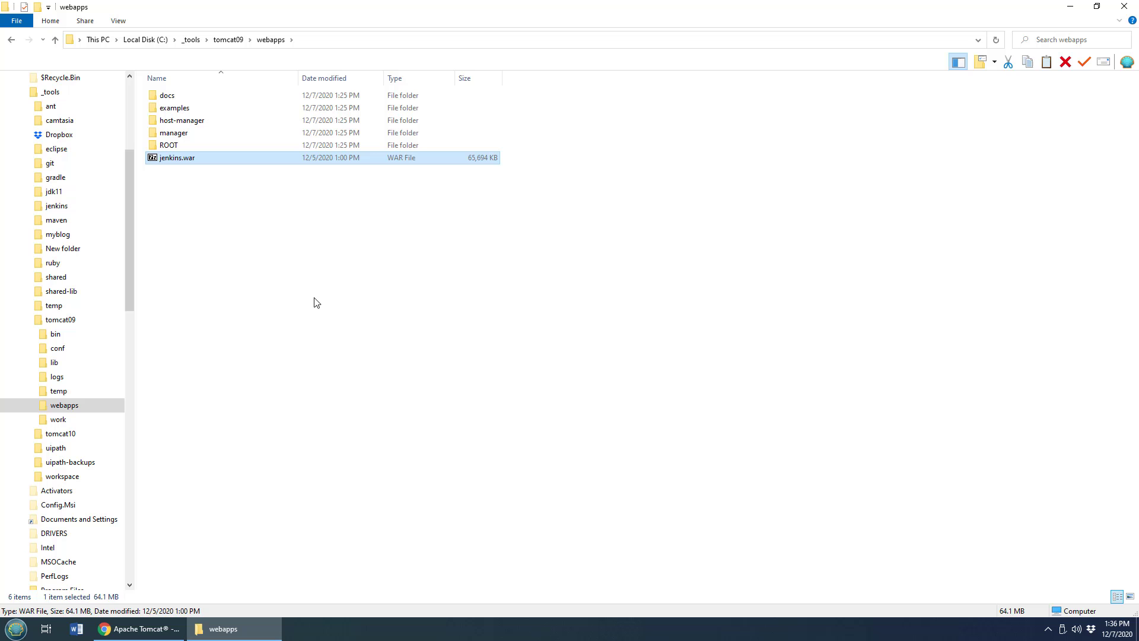
mouse_move(318, 305)
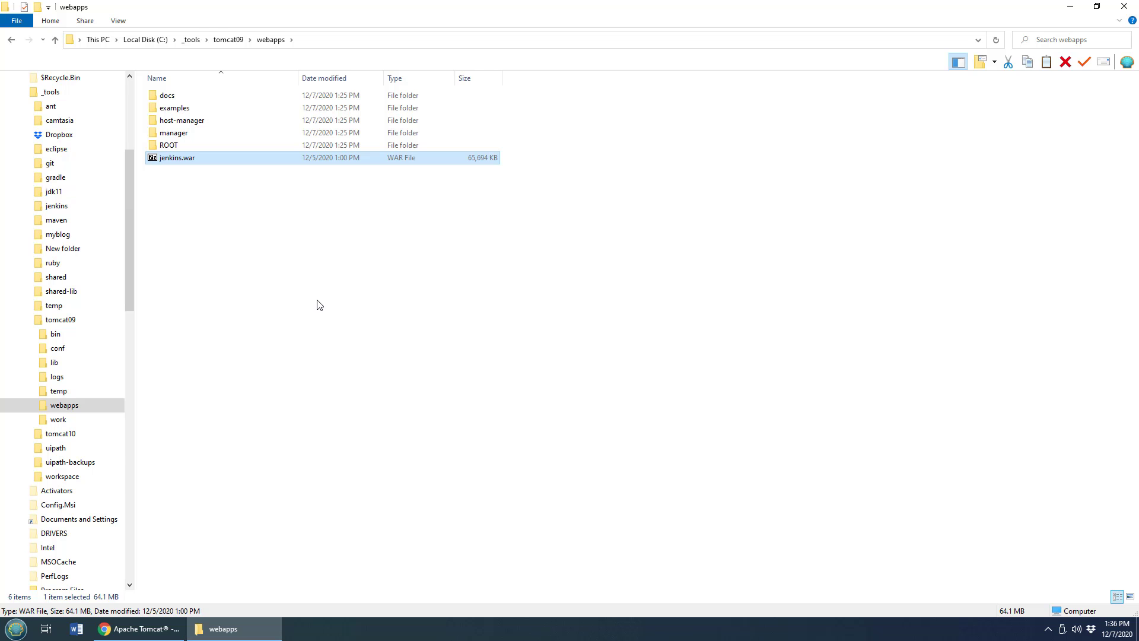
mouse_move(160, 263)
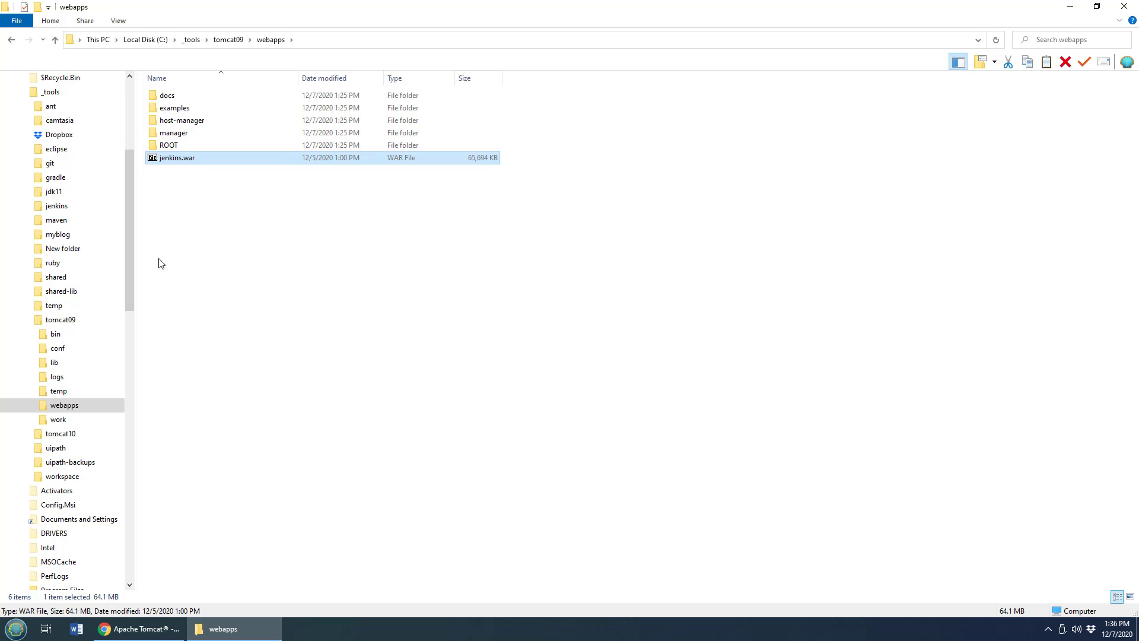
Paste jenkins.war into tomcat09\webapps and go to the bin folder.
left_click(65, 405)
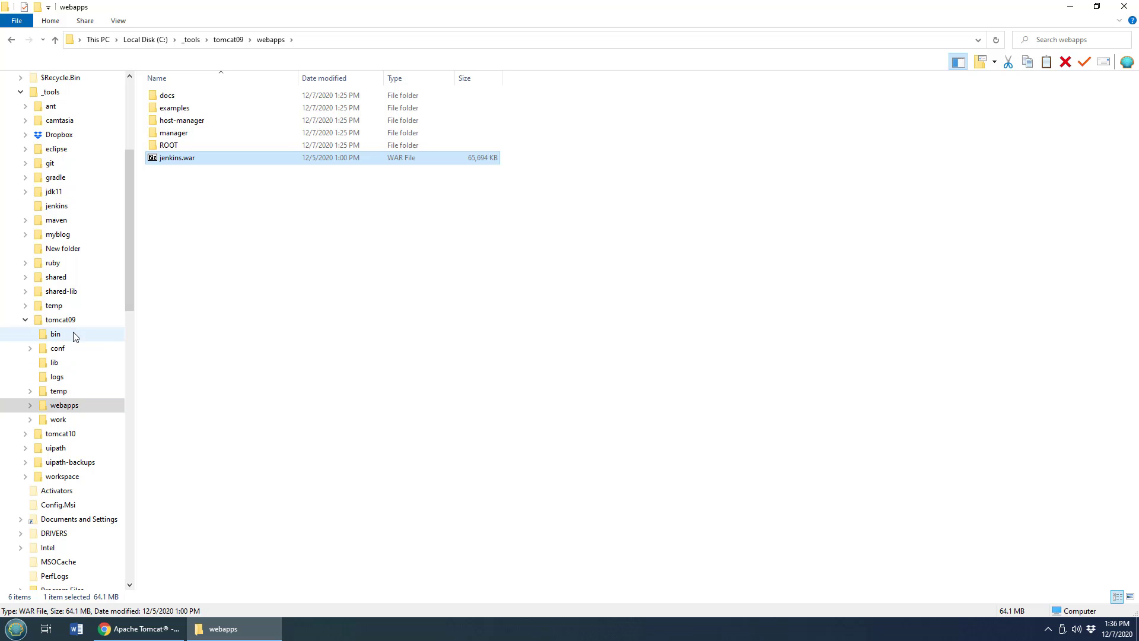
left_click(55, 334)
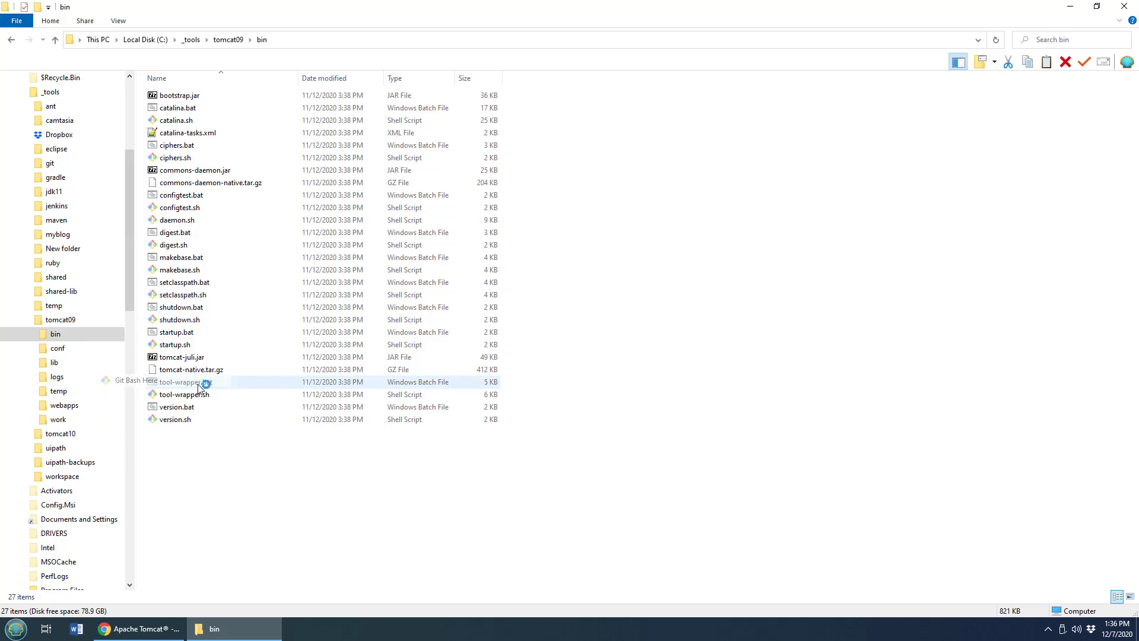
Start Tomcat by running ./startup.sh in a Git Bash shell in bin.
left_click(129, 381)
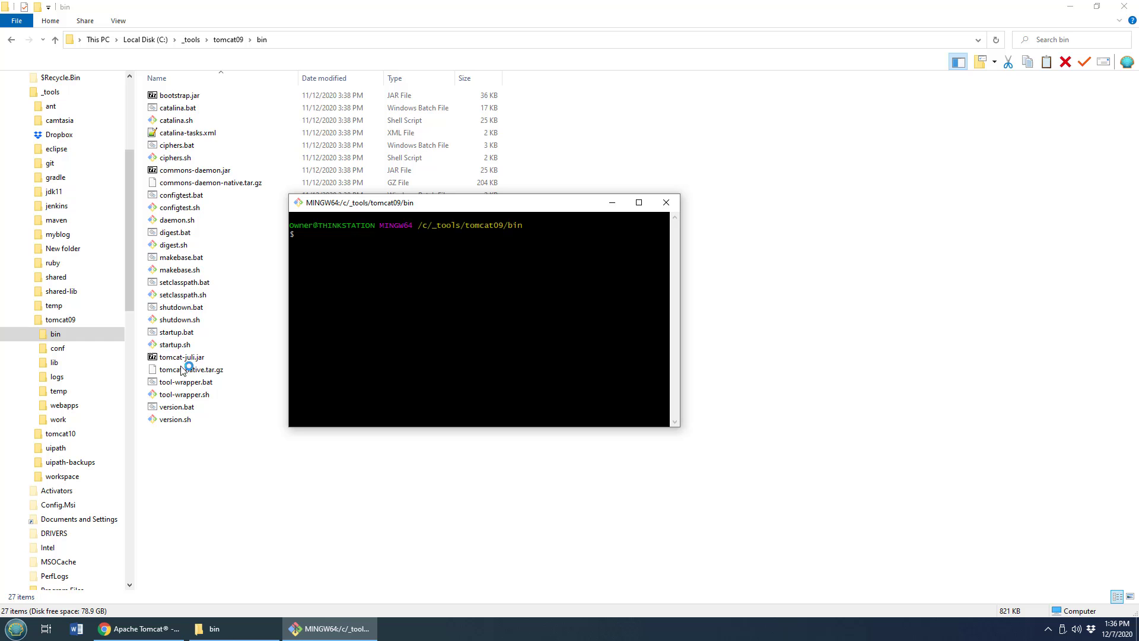
left_click(175, 333)
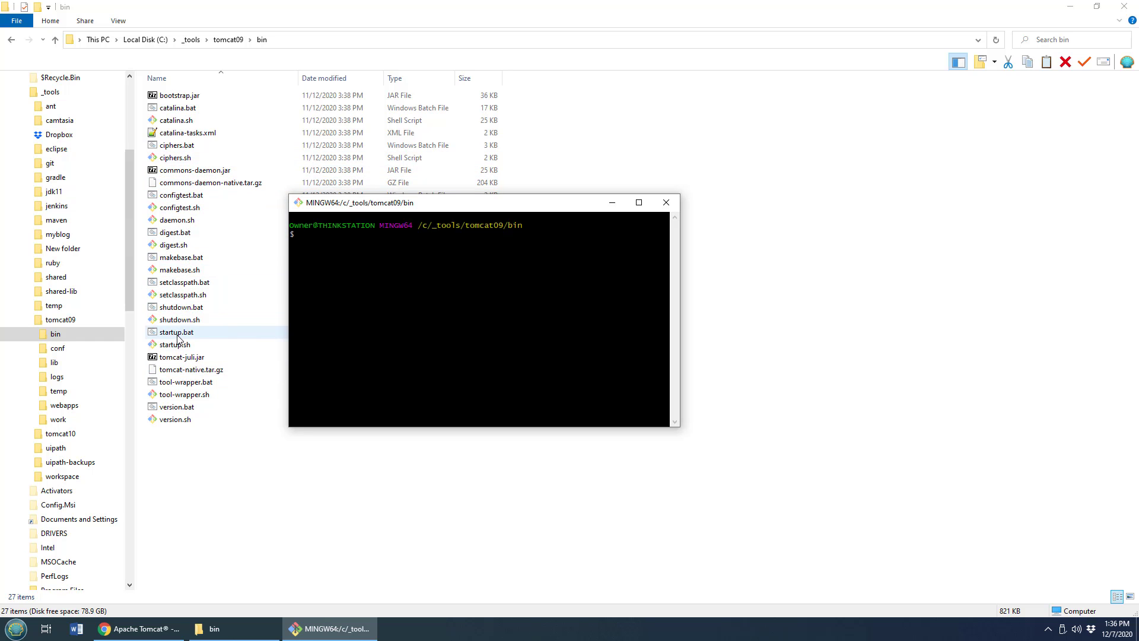
type("./s")
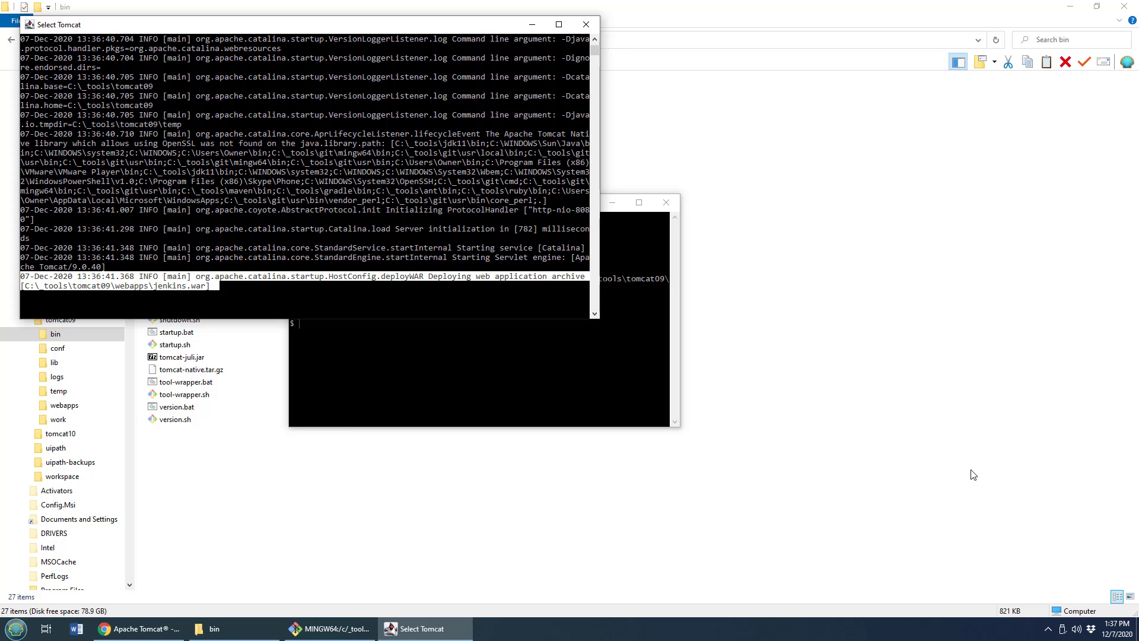
mouse_move(353, 497)
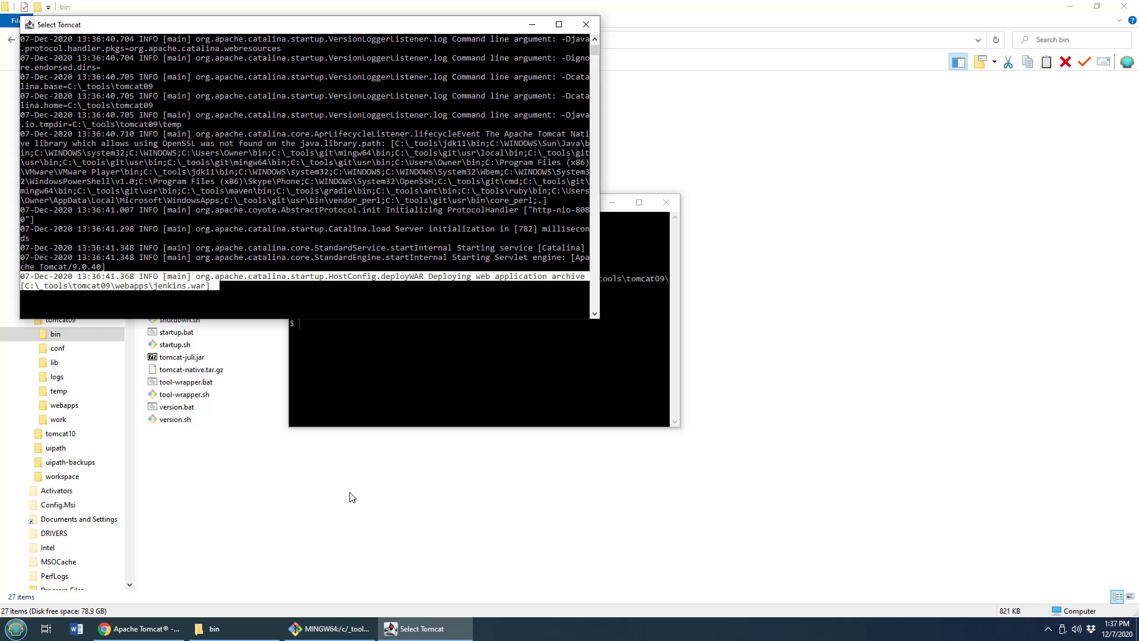
mouse_move(326, 498)
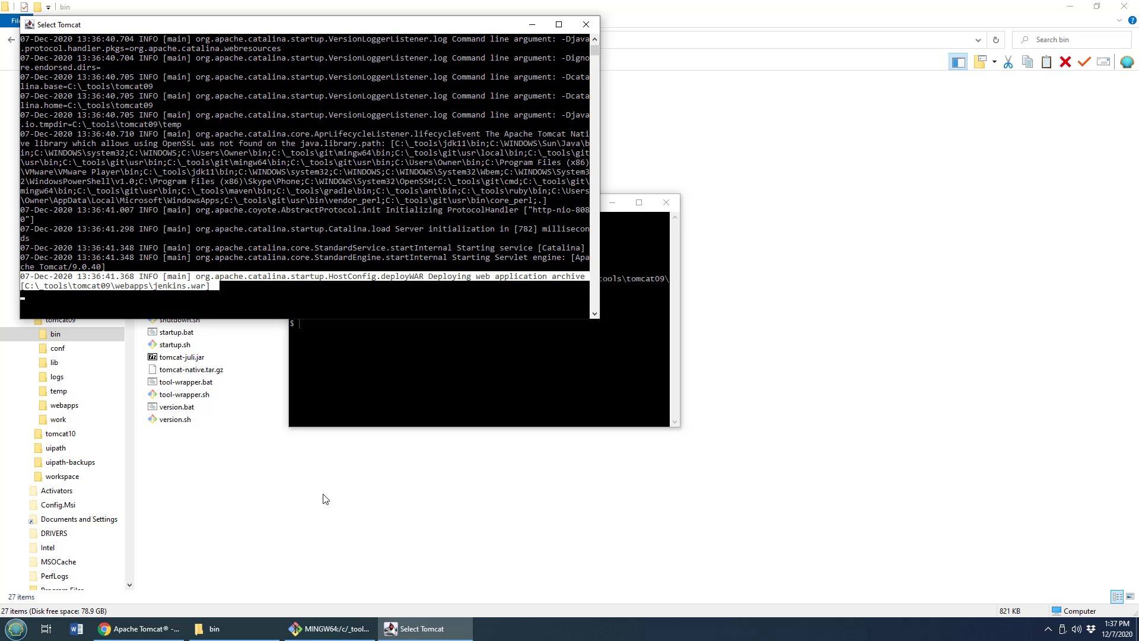
left_click(214, 628)
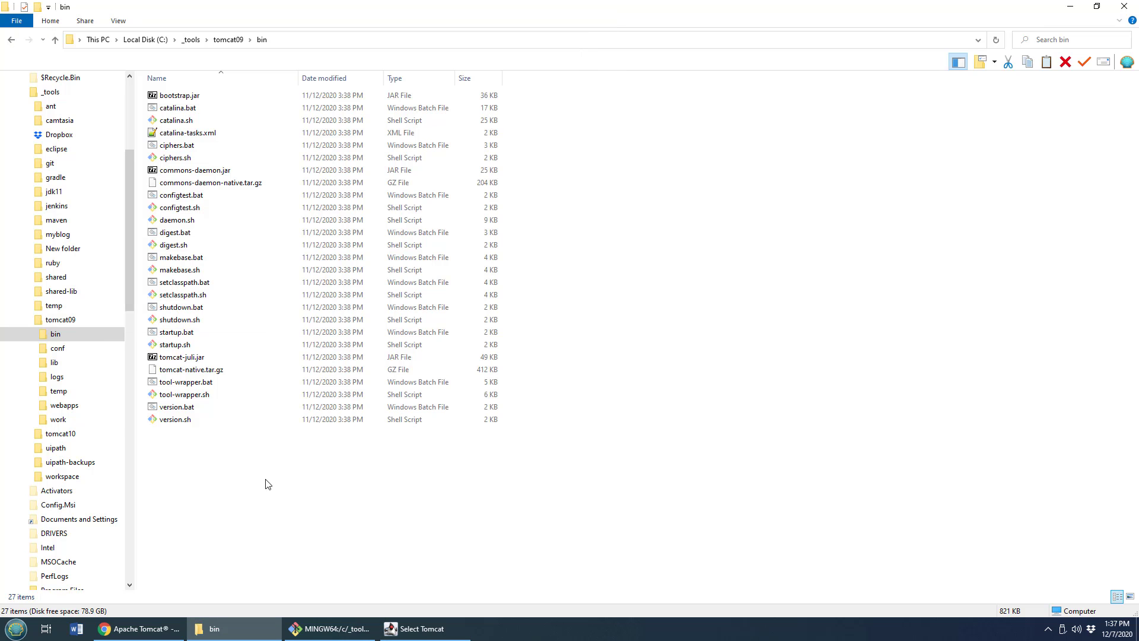
Collapse _tools, refresh C:\Users\Owner and open the new .jenkins folder.
scroll("down", 3)
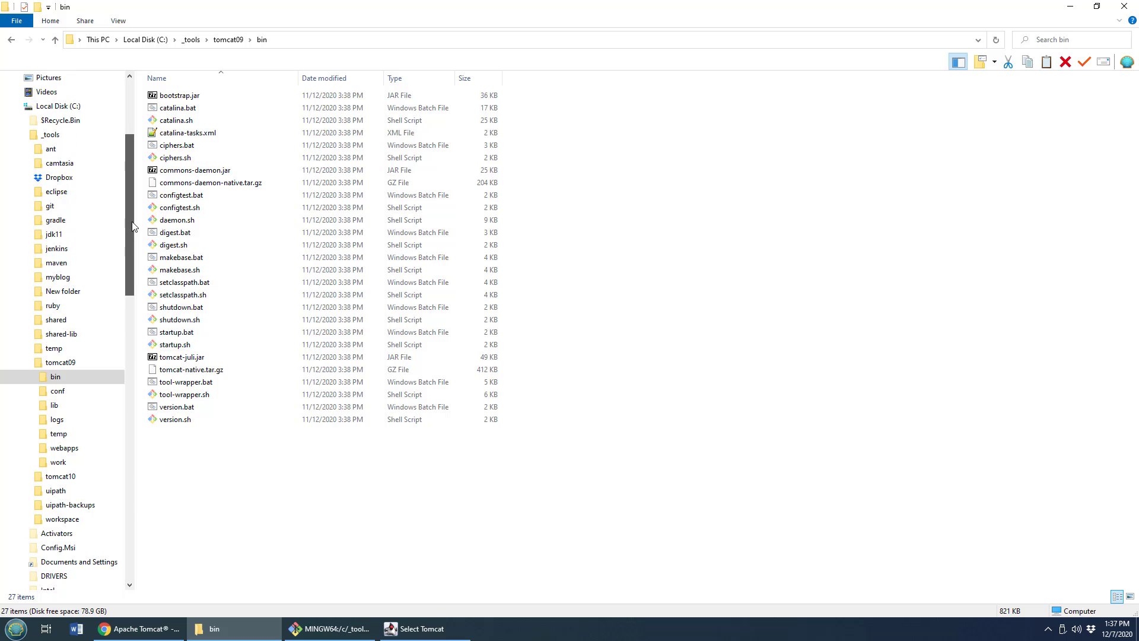
left_click(22, 220)
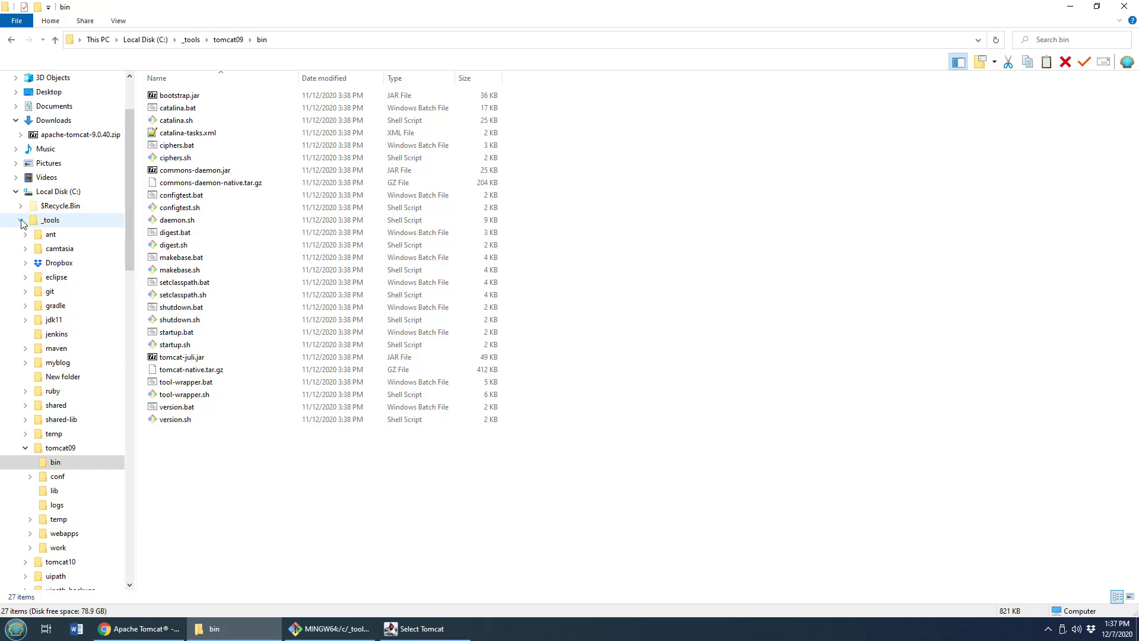
left_click(22, 223)
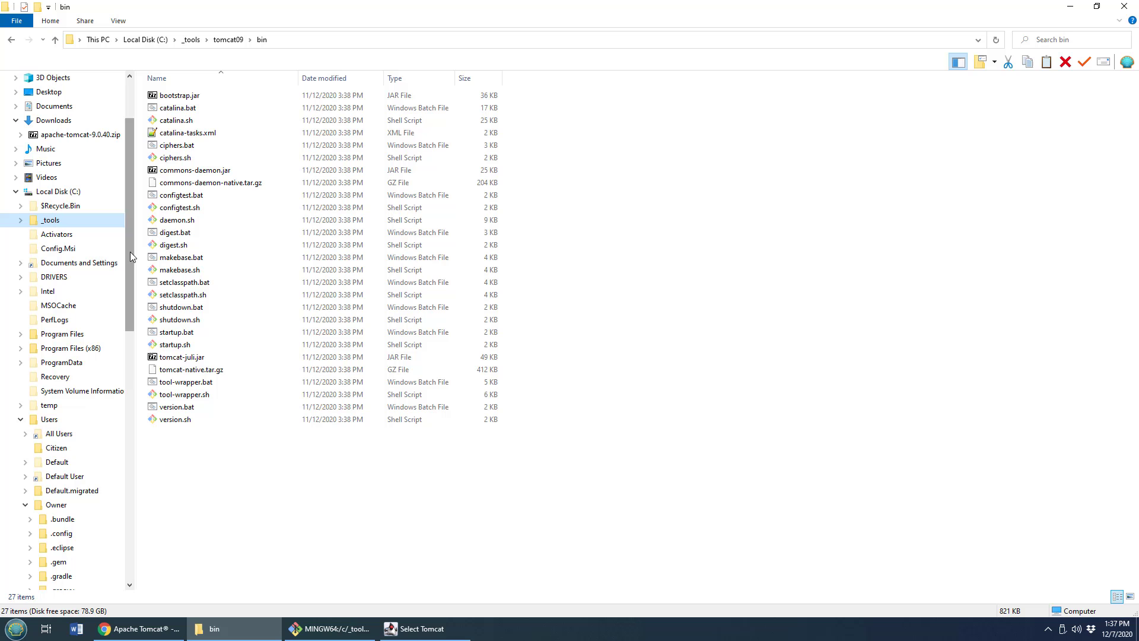
scroll("down", 3)
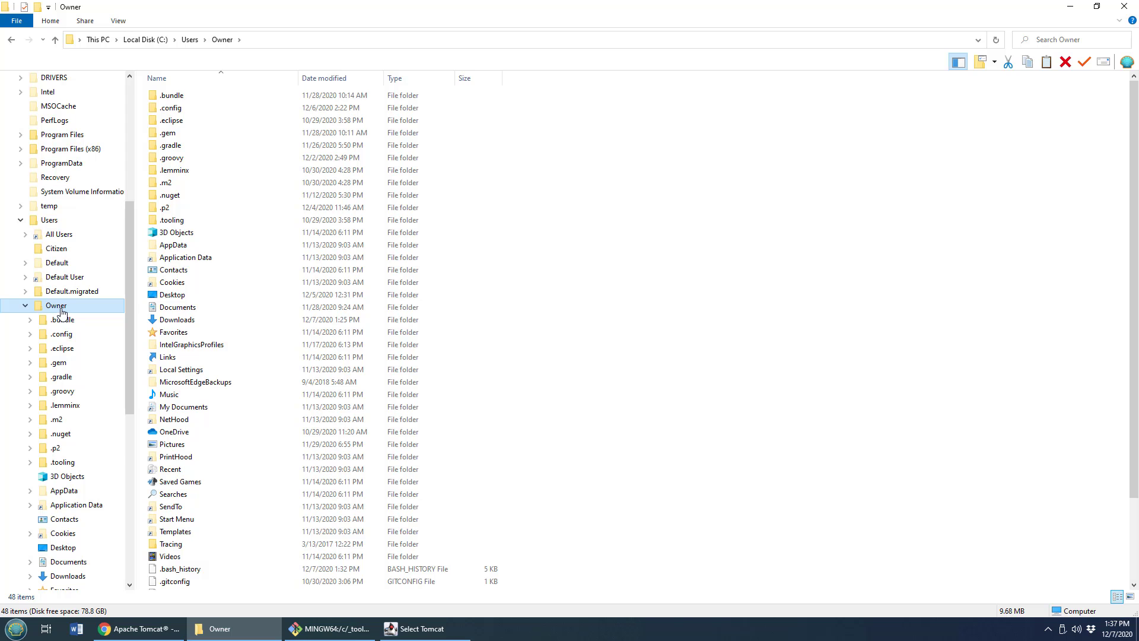
left_click(177, 233)
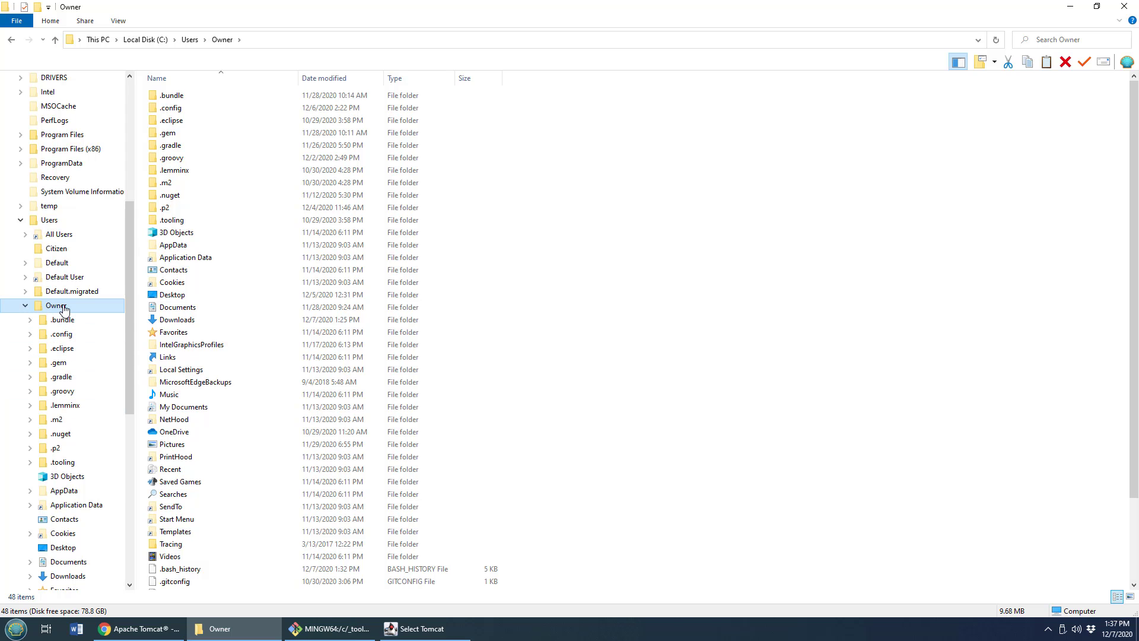
mouse_move(58, 310)
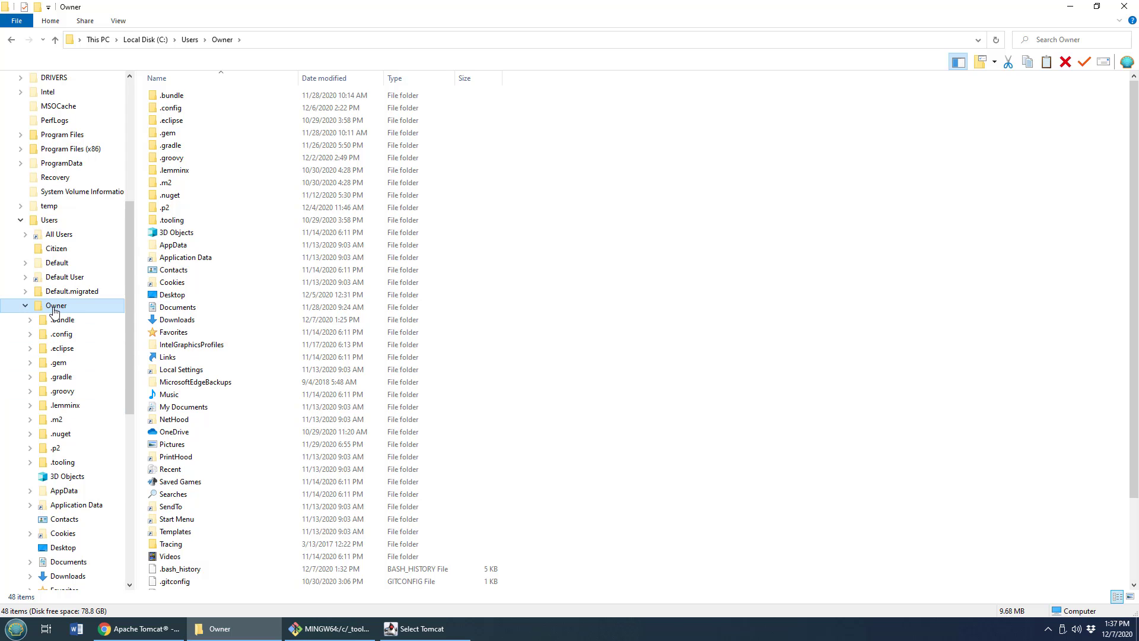
left_click(421, 628)
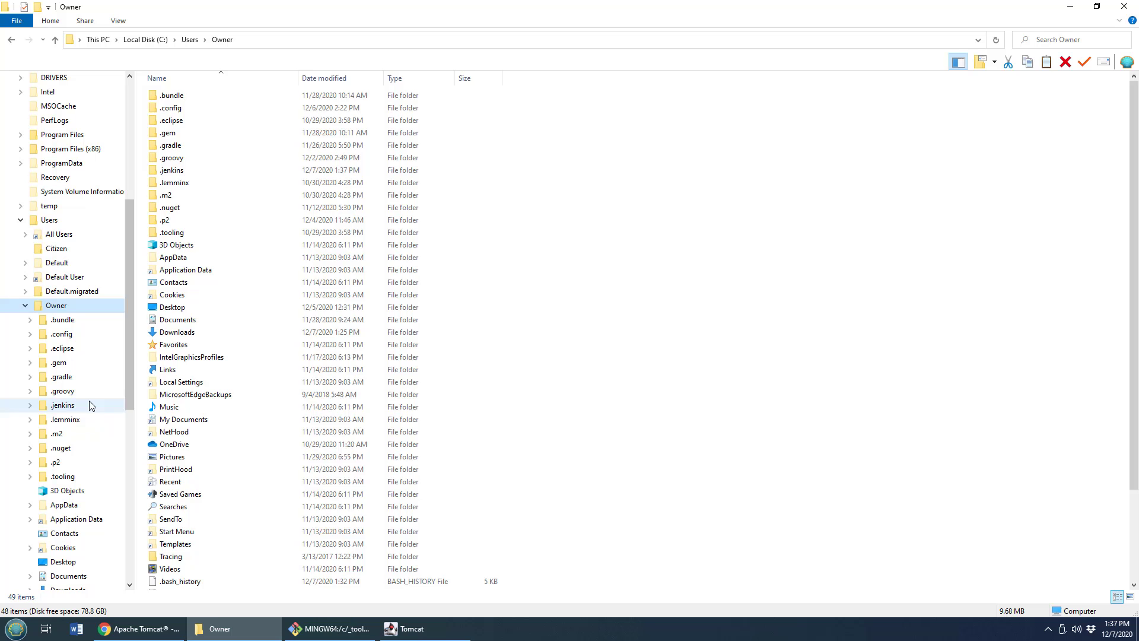
double_click(62, 404)
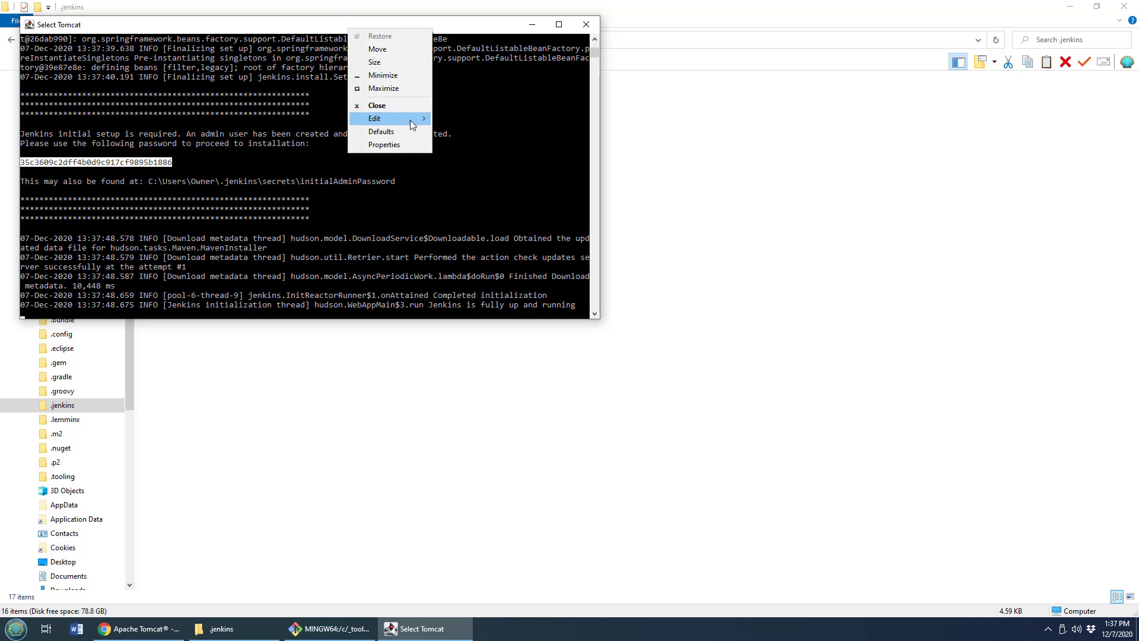
Copy the initial admin password shown in the Tomcat console log.
left_click(450, 230)
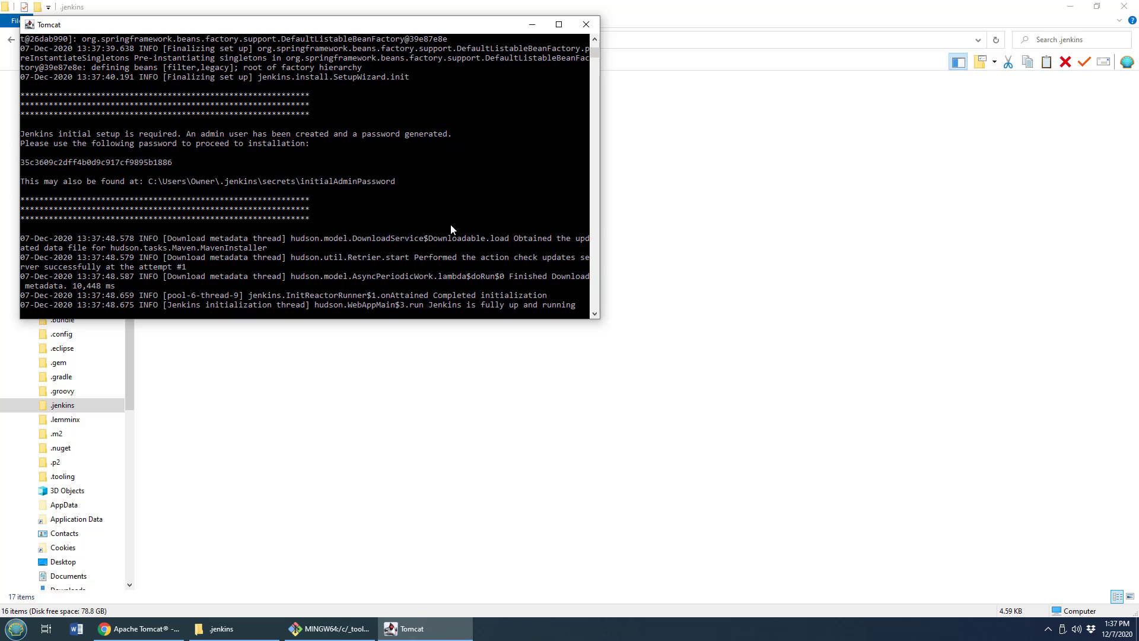
mouse_move(316, 423)
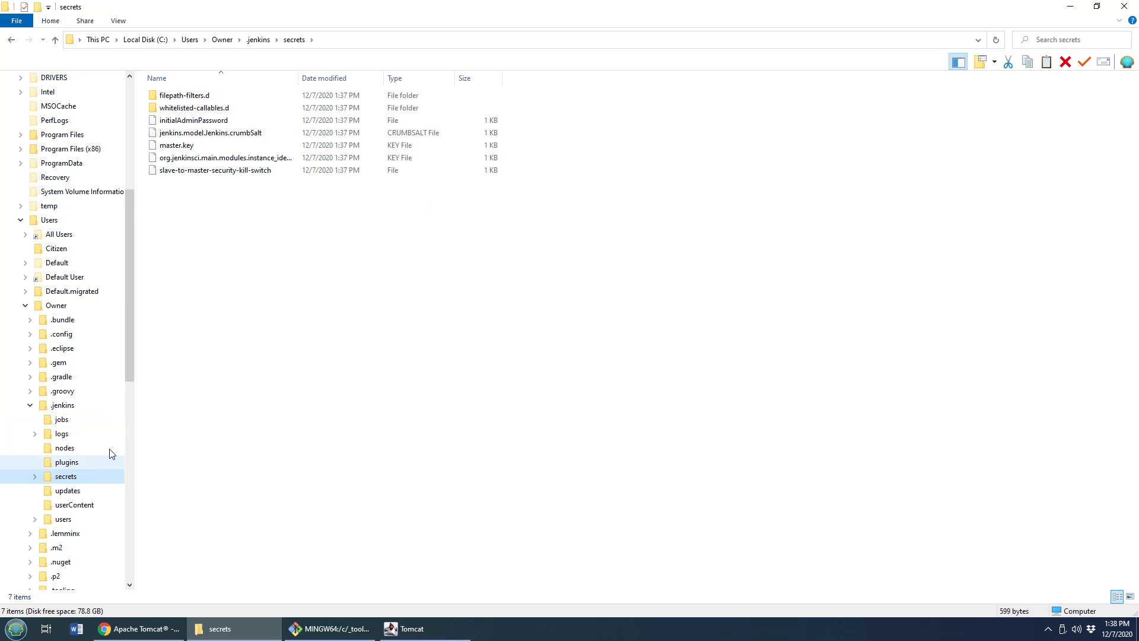
Open initialAdminPassword from C:\Users\Owner\.jenkins\secrets in a text editor.
left_click(194, 120)
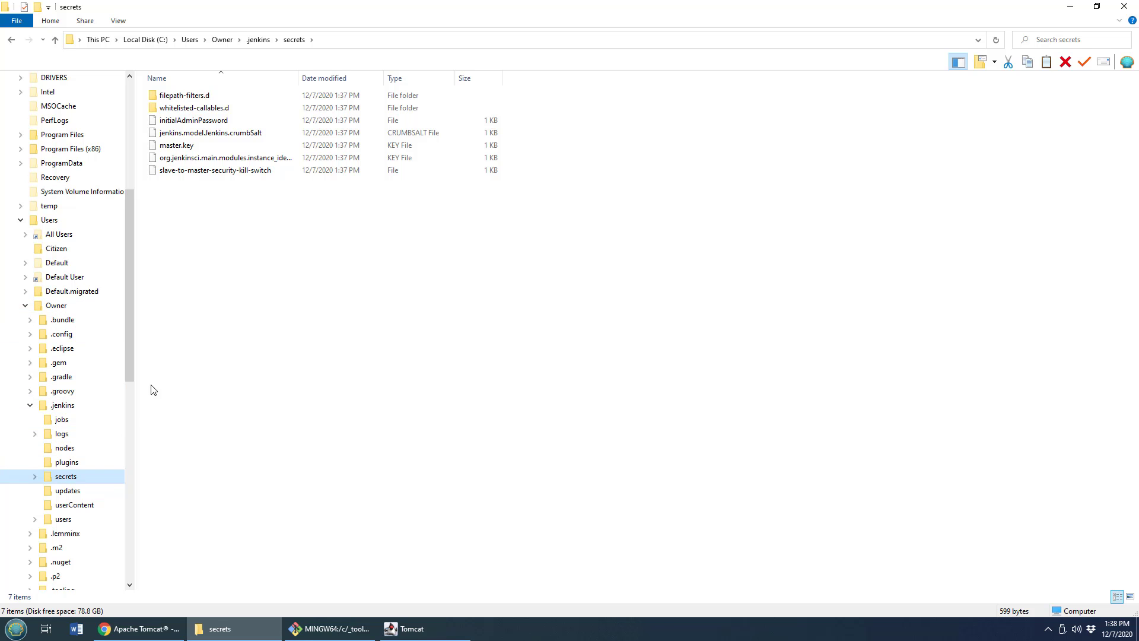
right_click(193, 120)
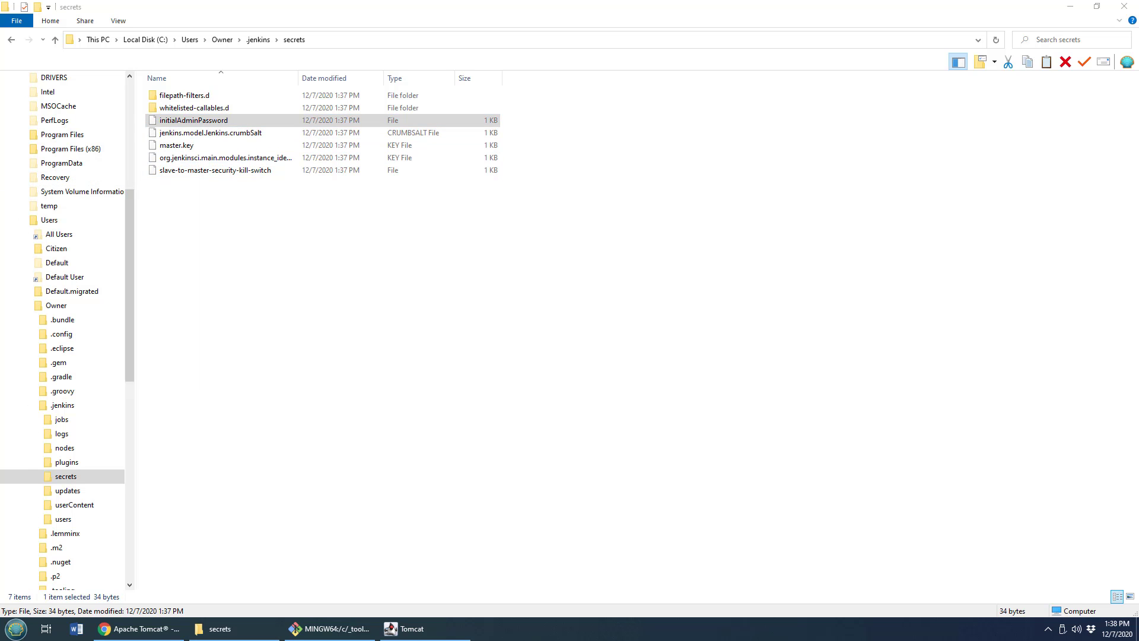
double_click(193, 120)
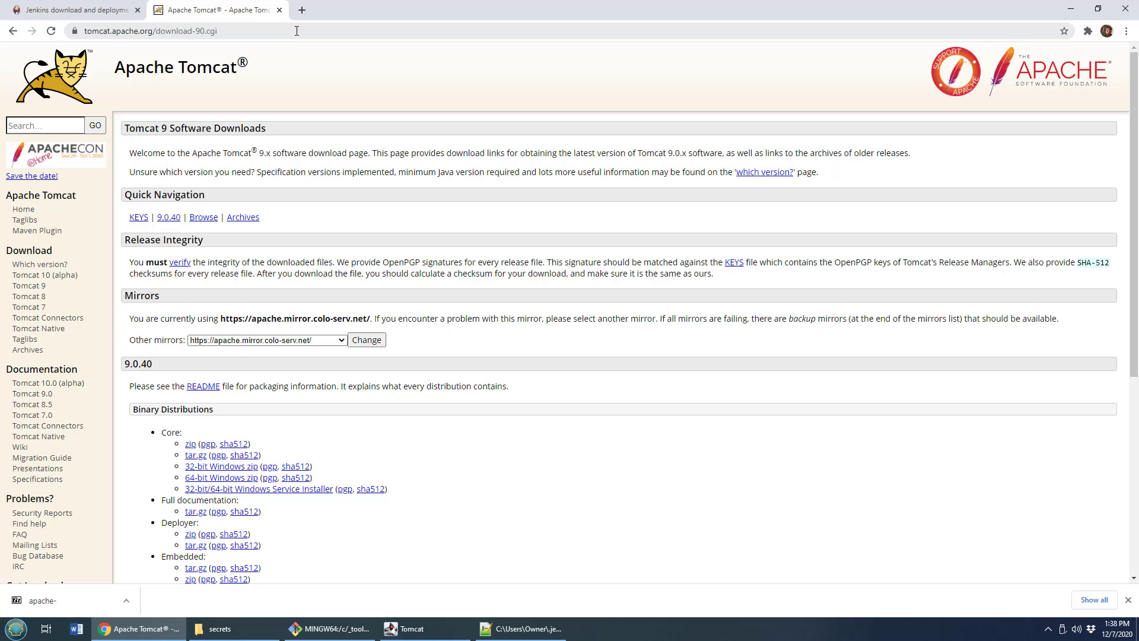
Load localhost:8080/jenkins in a new tab and submit the admin password.
left_click(300, 10)
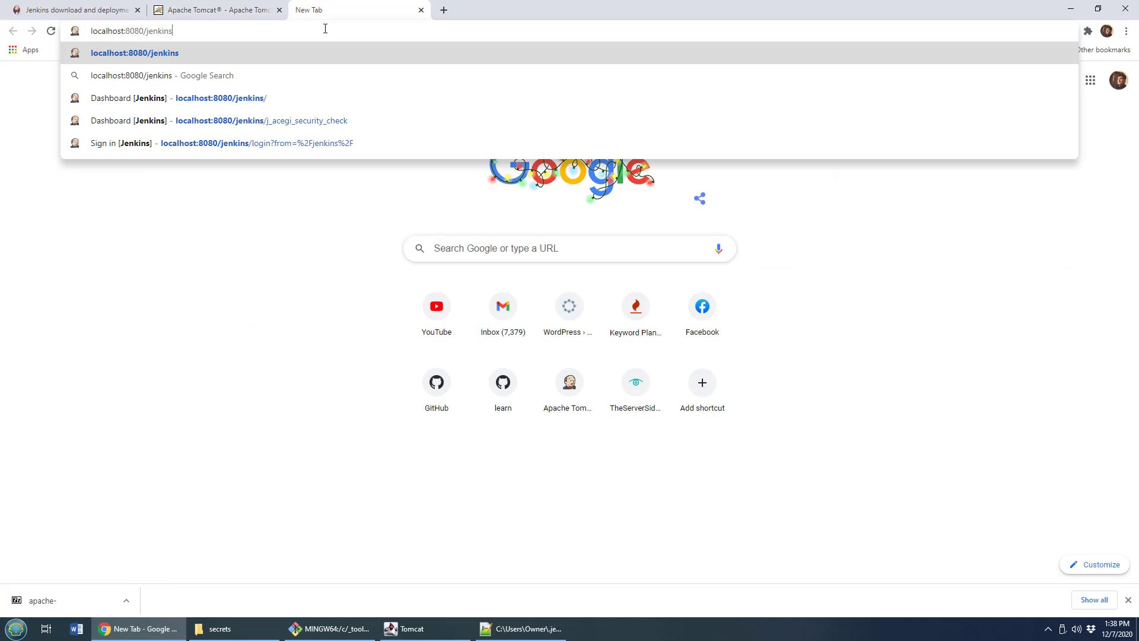
key("Enter")
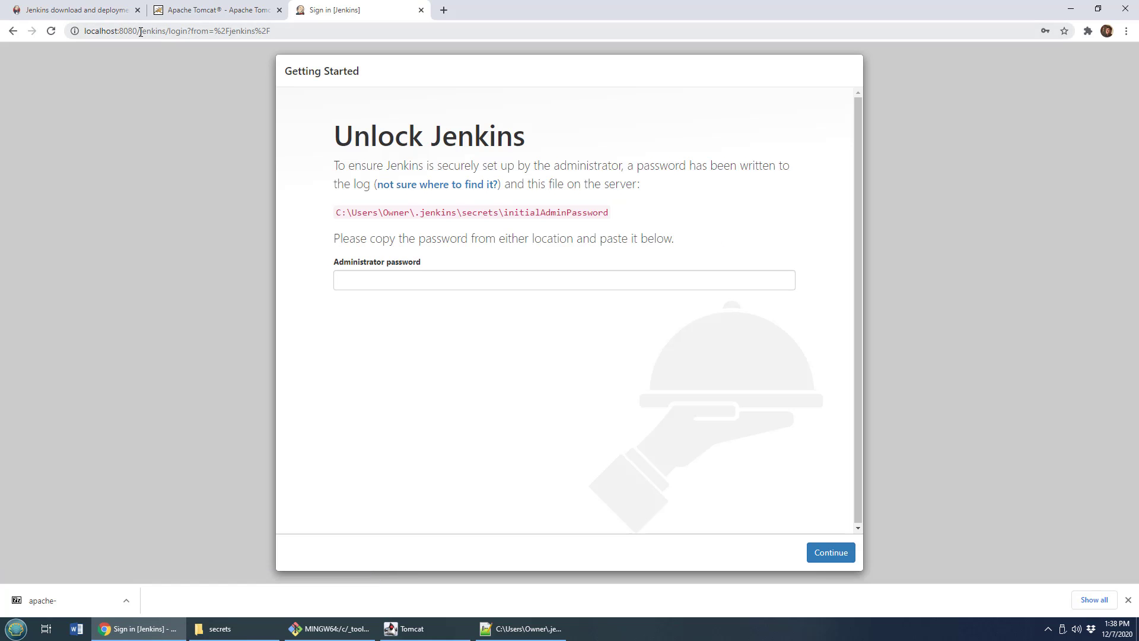
double_click(127, 30)
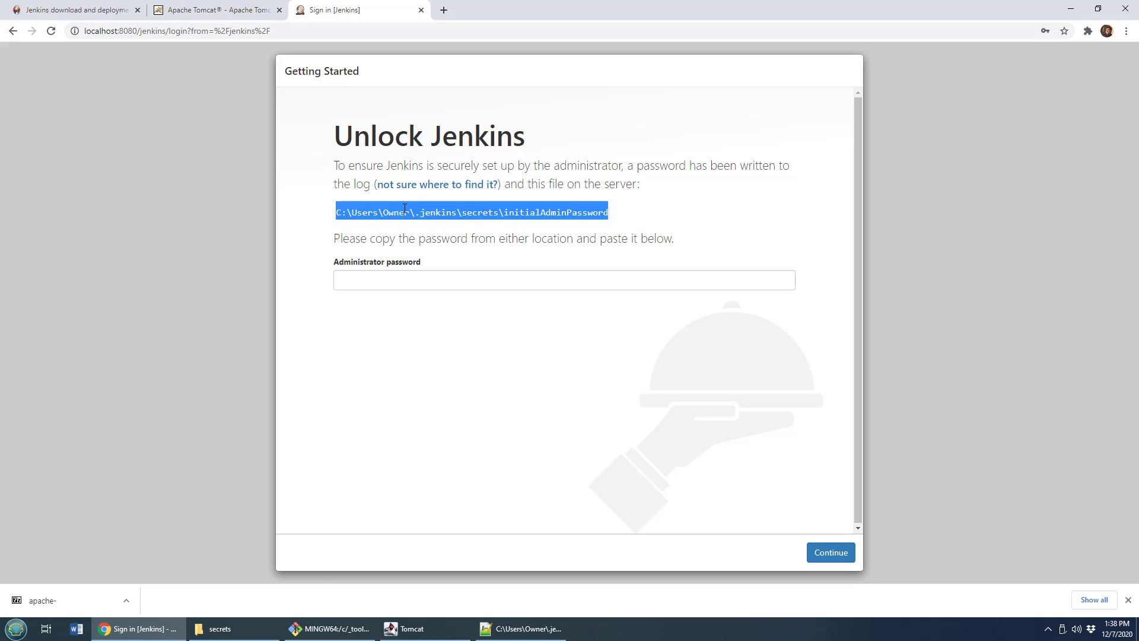
mouse_move(569, 290)
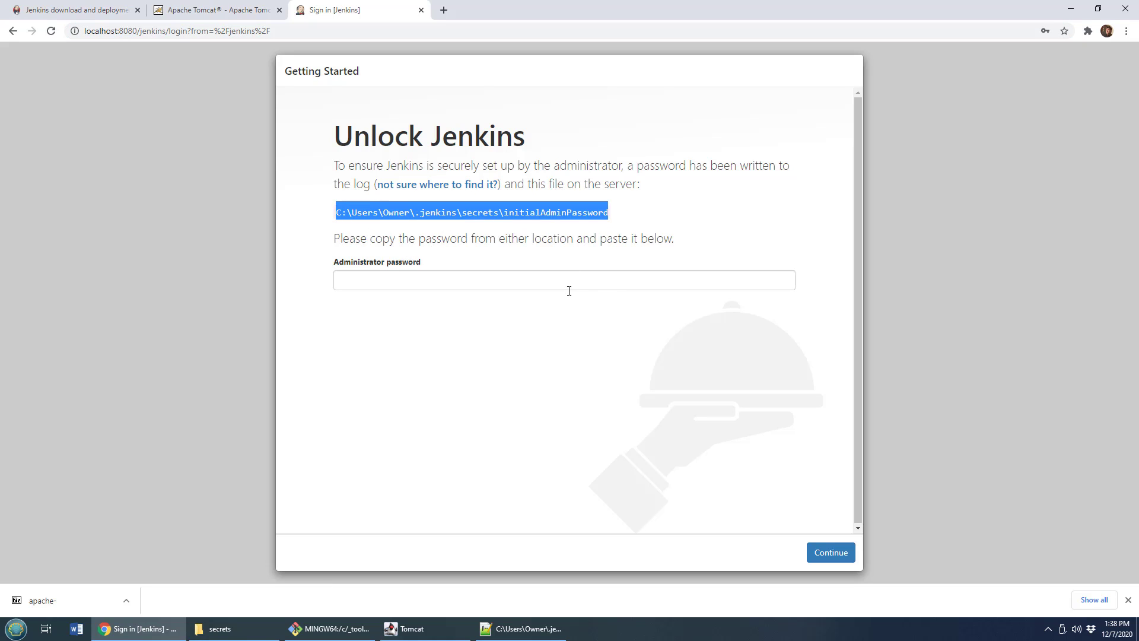
mouse_move(502, 280)
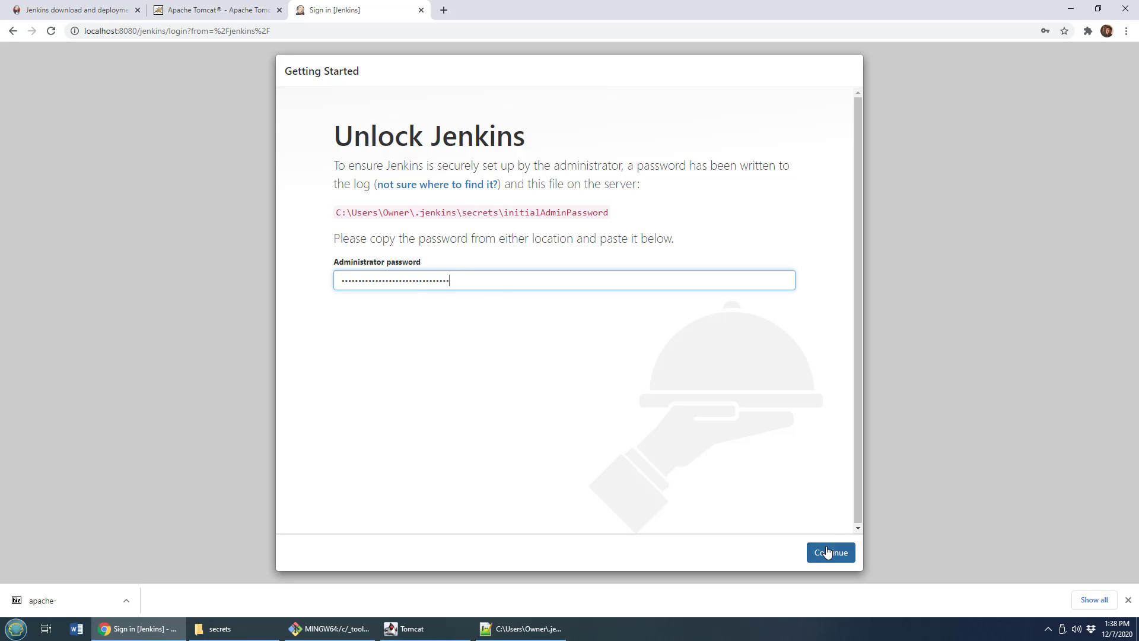
left_click(829, 553)
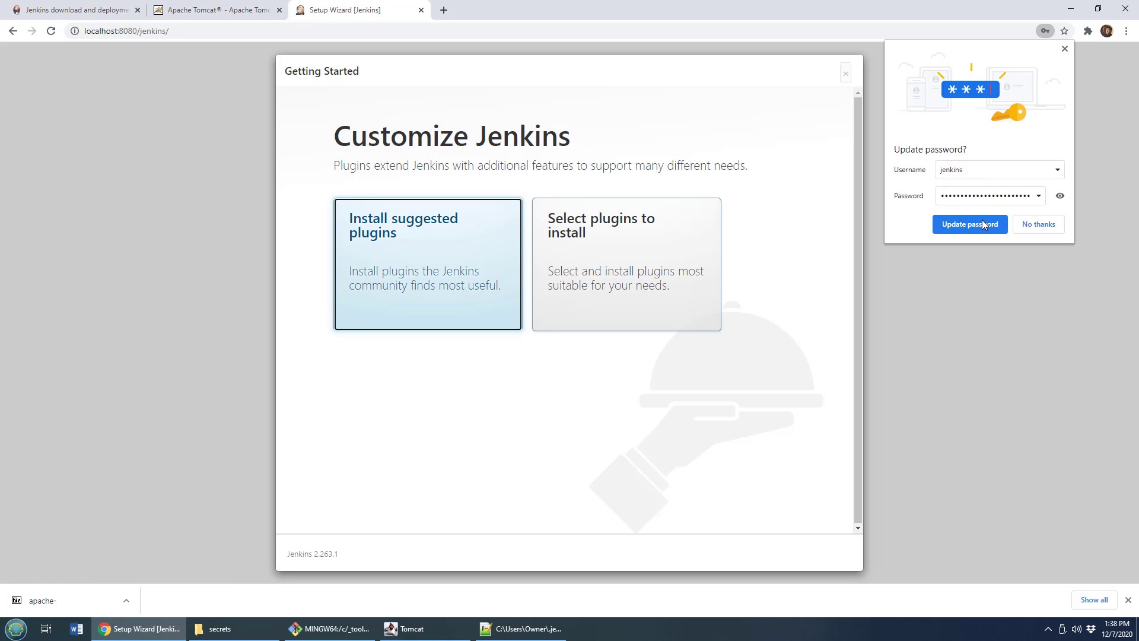
left_click(1037, 223)
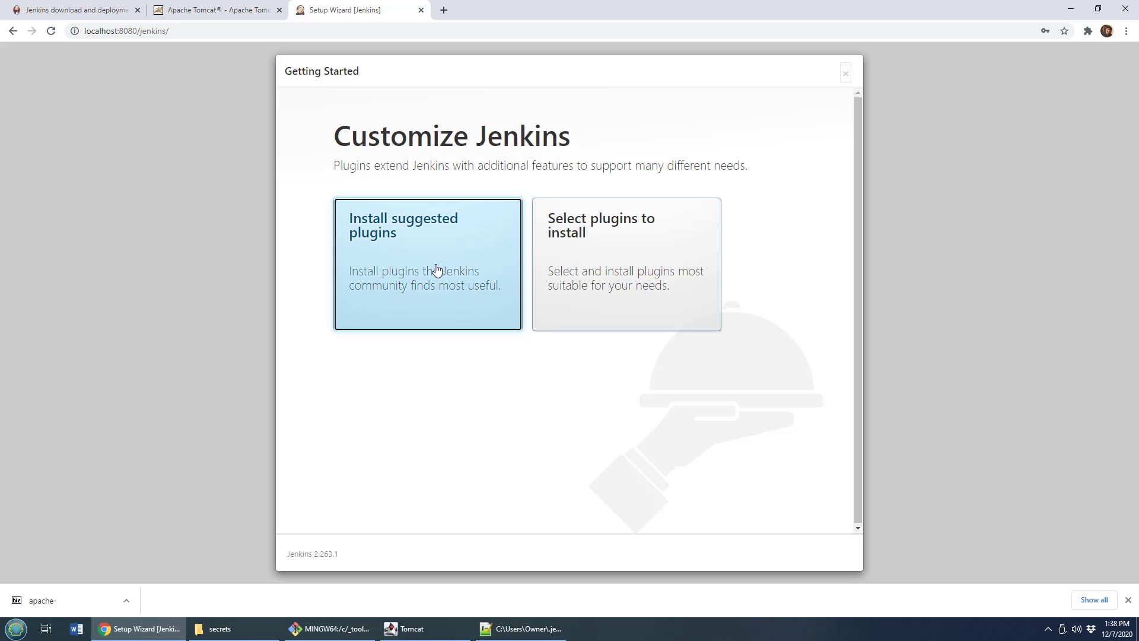
mouse_move(462, 250)
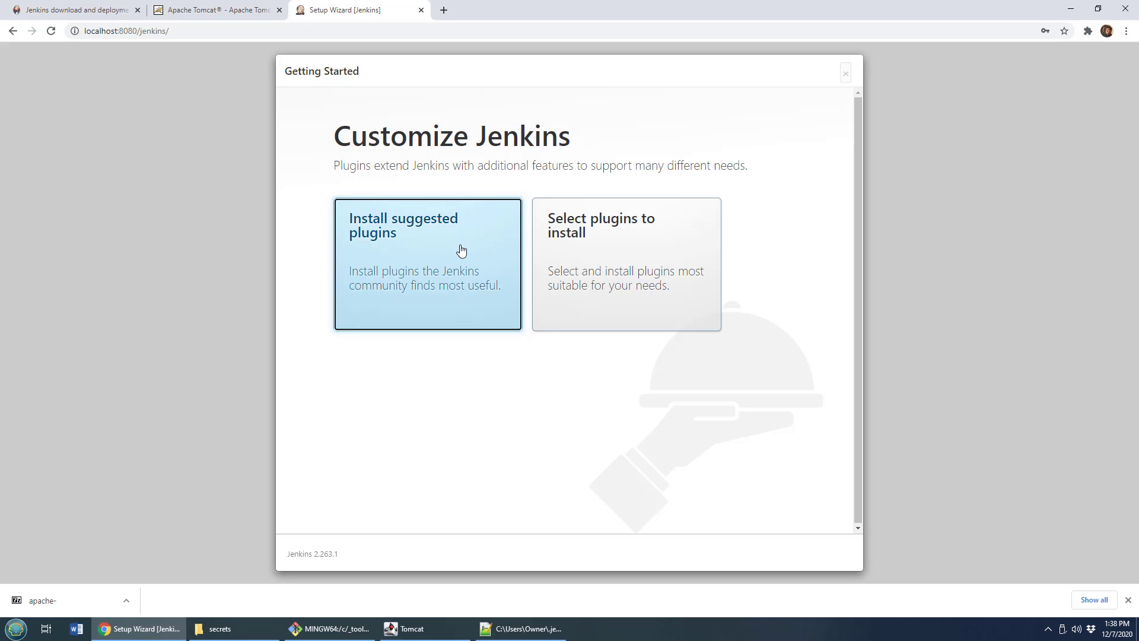
mouse_move(457, 252)
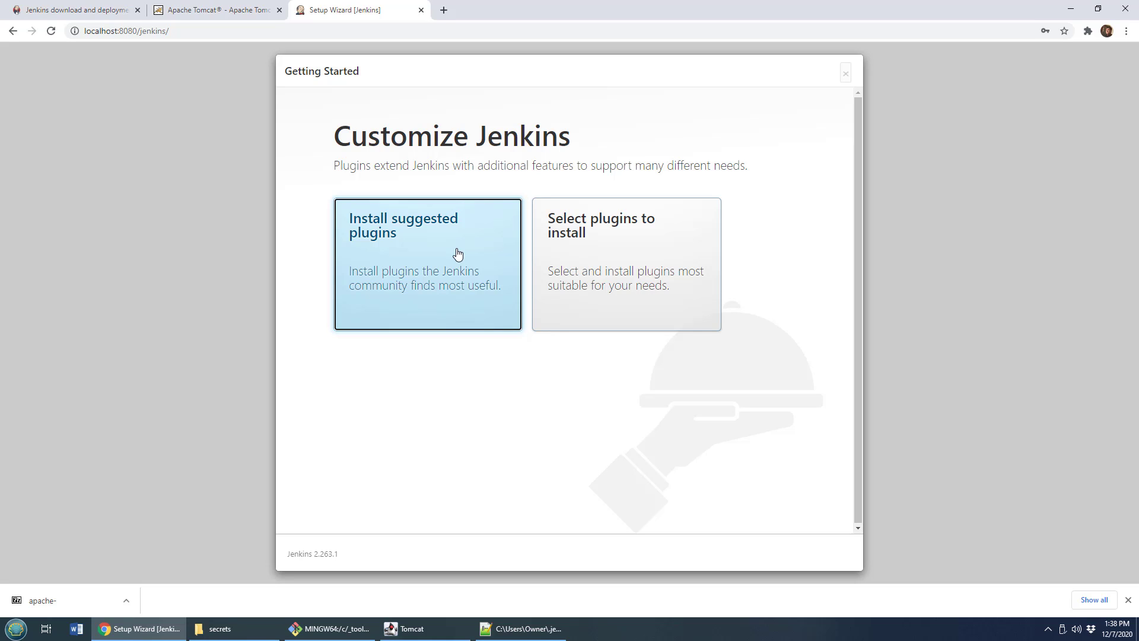
Choose 'Install suggested plugins' and let the installation finish.
left_click(427, 263)
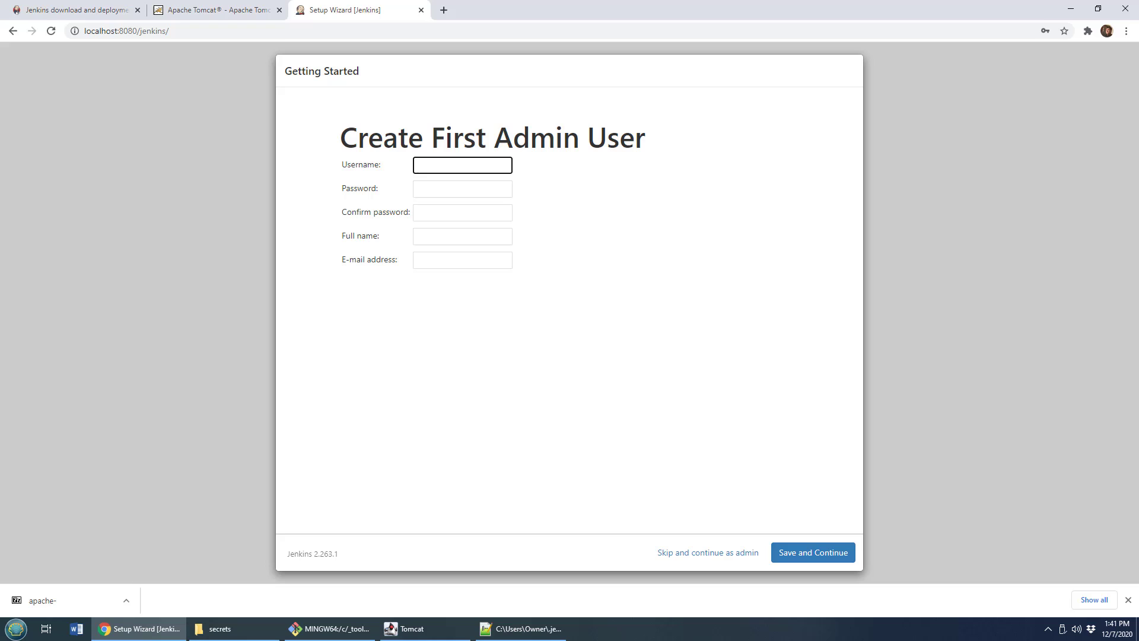
left_click(463, 164)
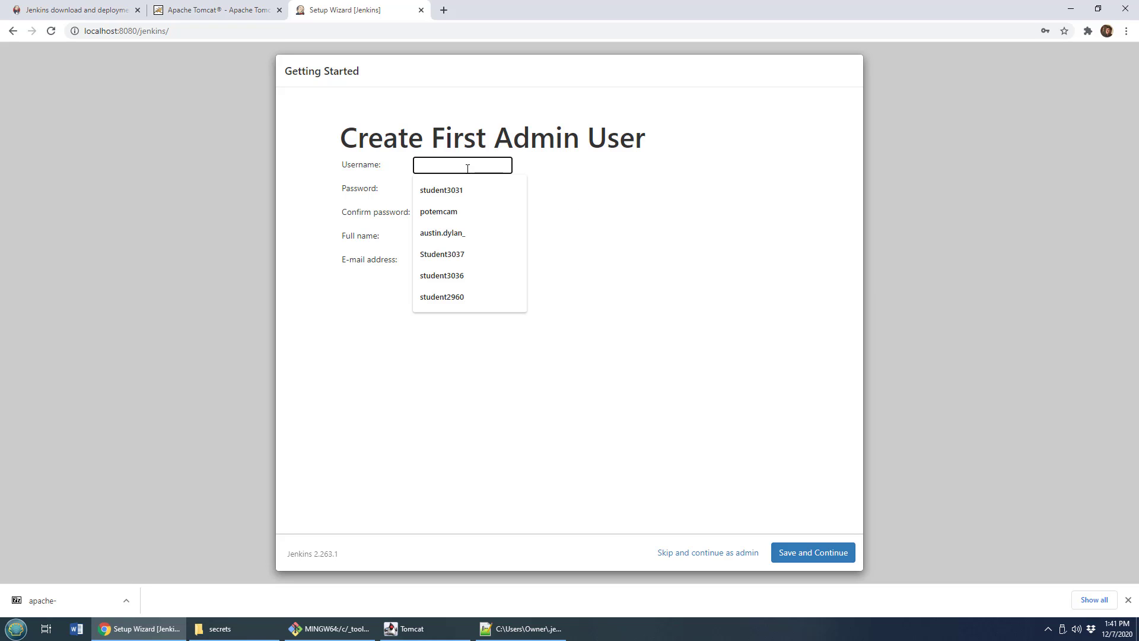
type("jenkins")
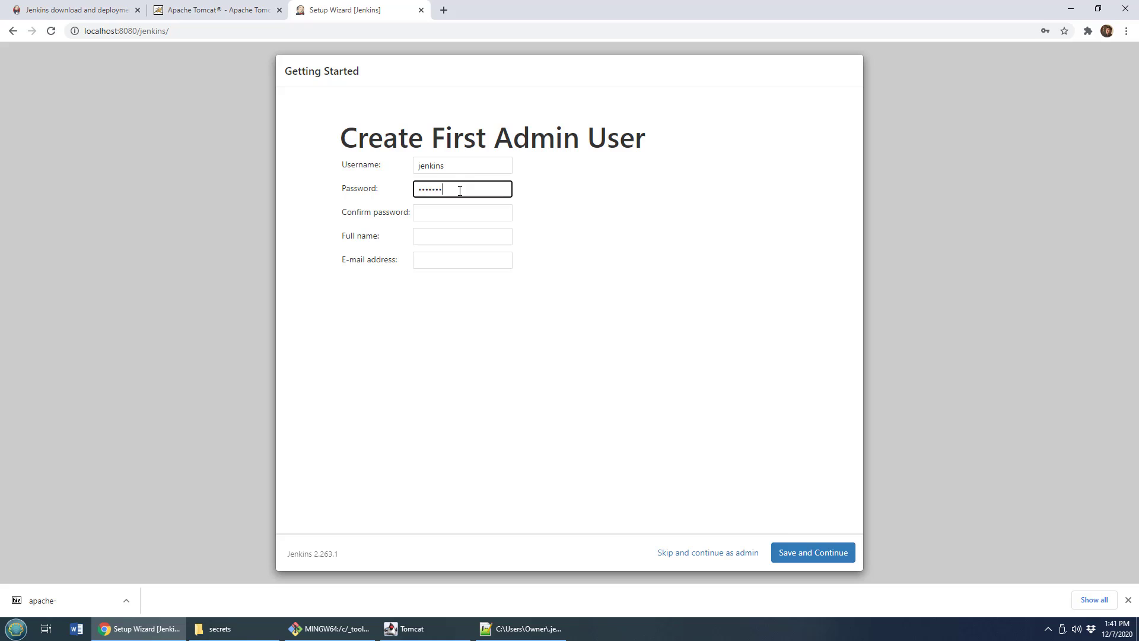
type("••")
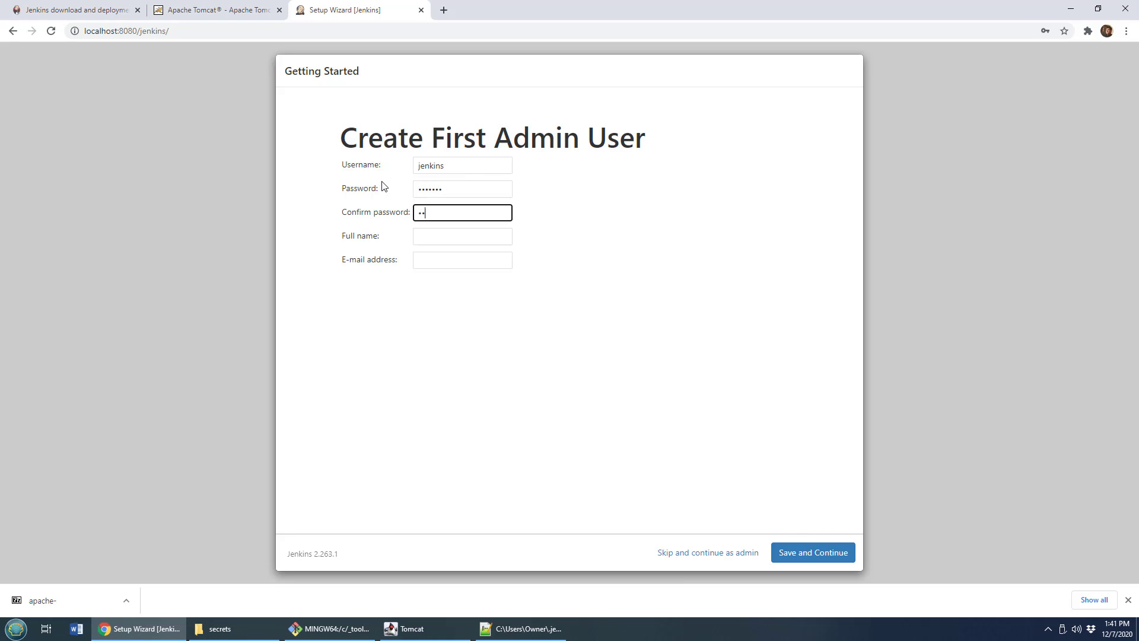
left_click(462, 236)
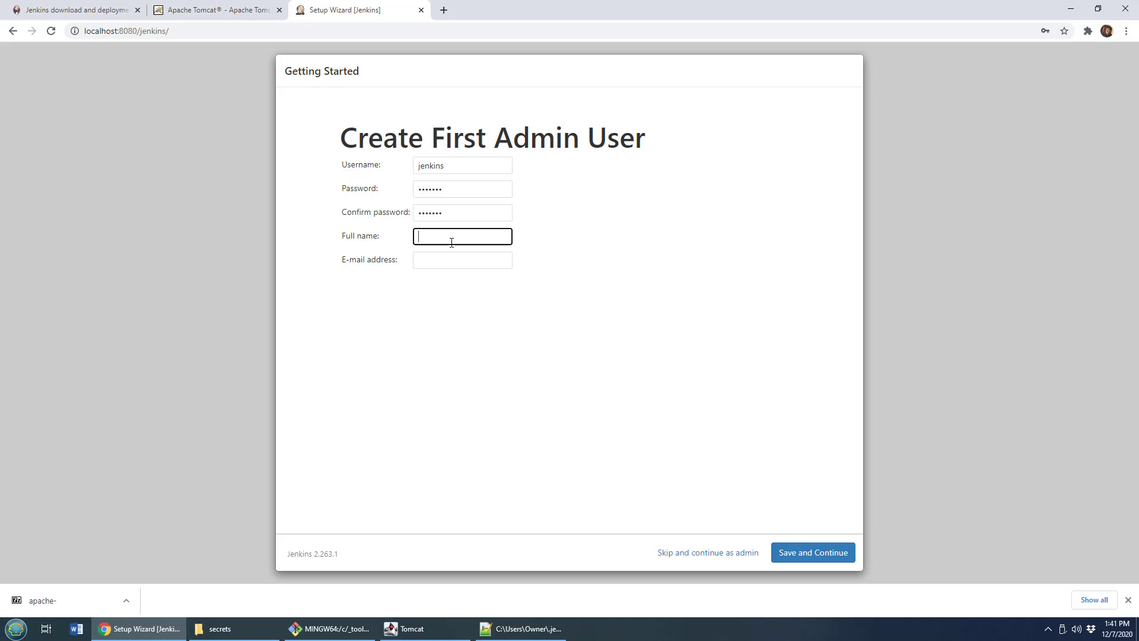
type("jenkin")
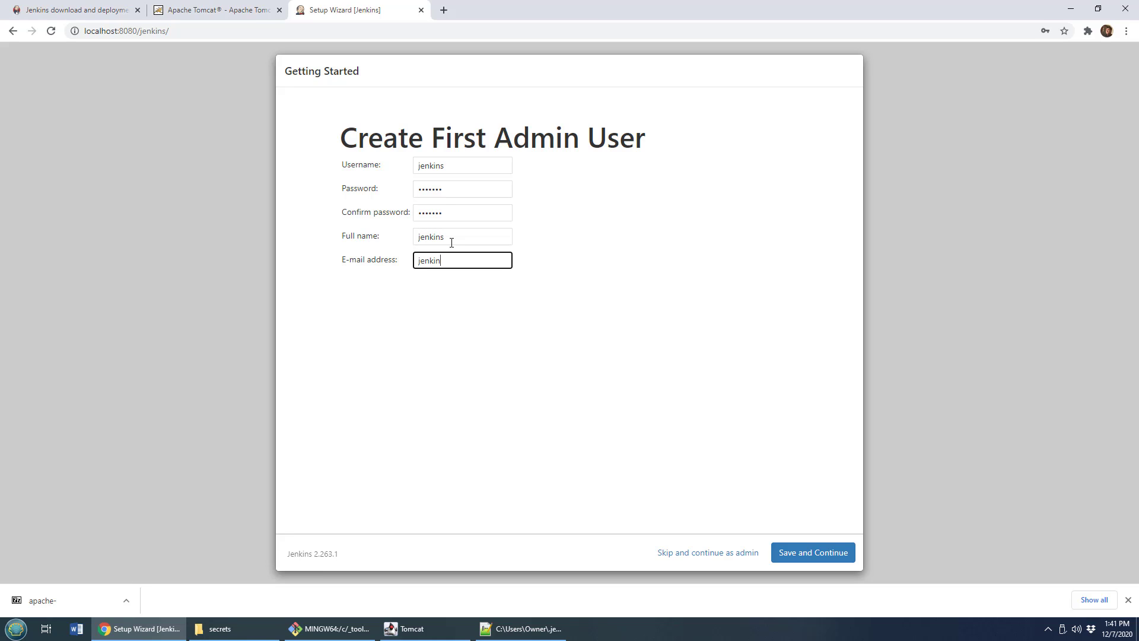
type("s@example")
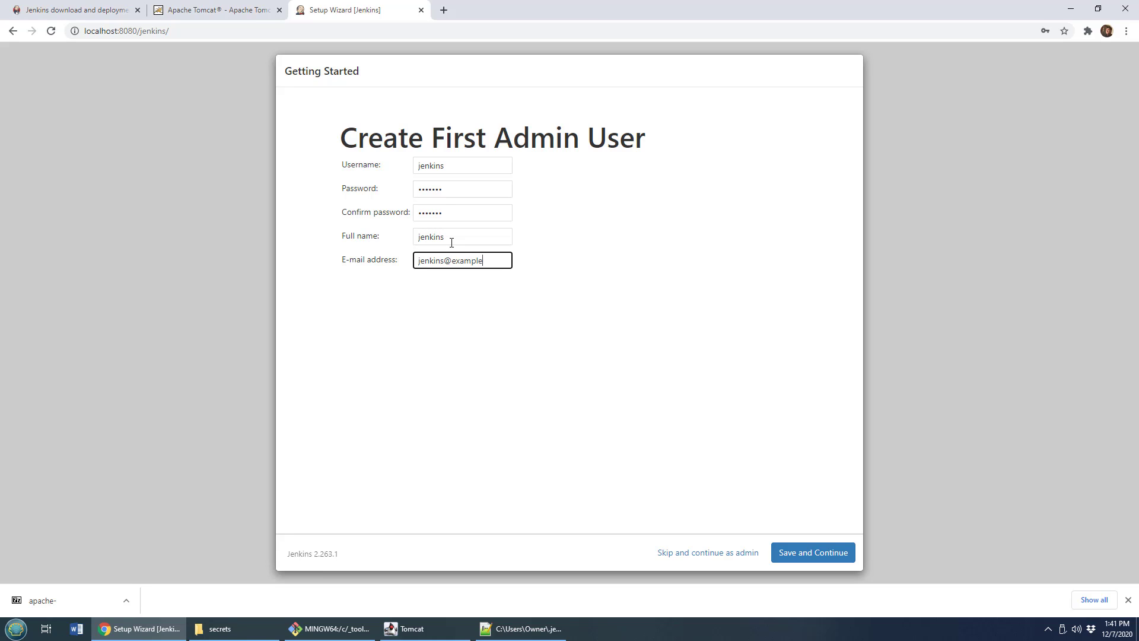
type(".com")
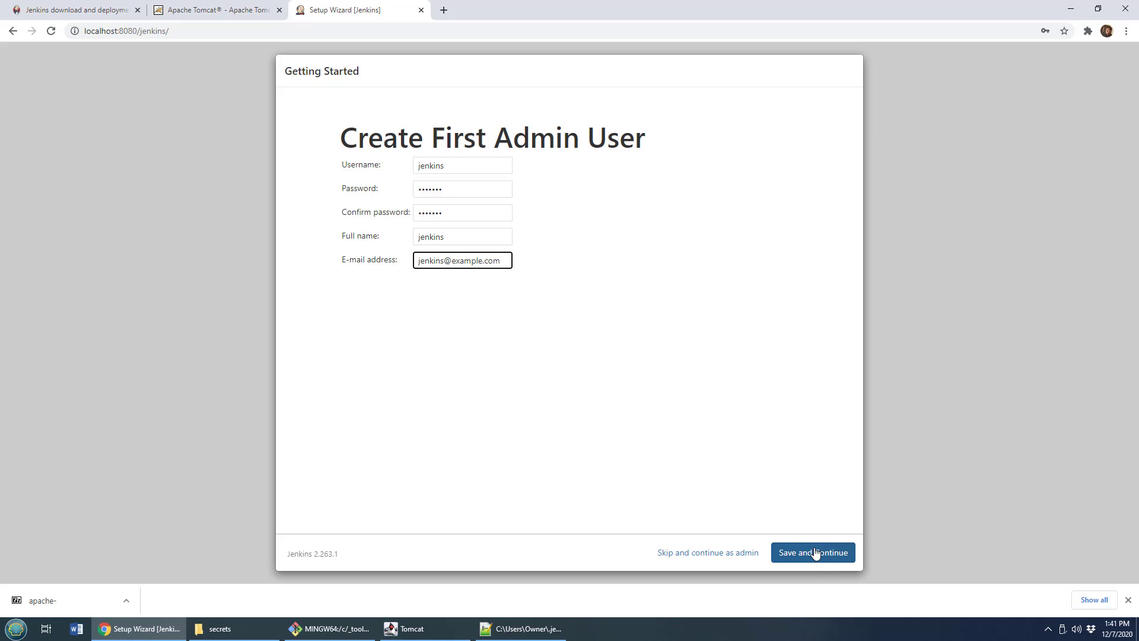
left_click(812, 553)
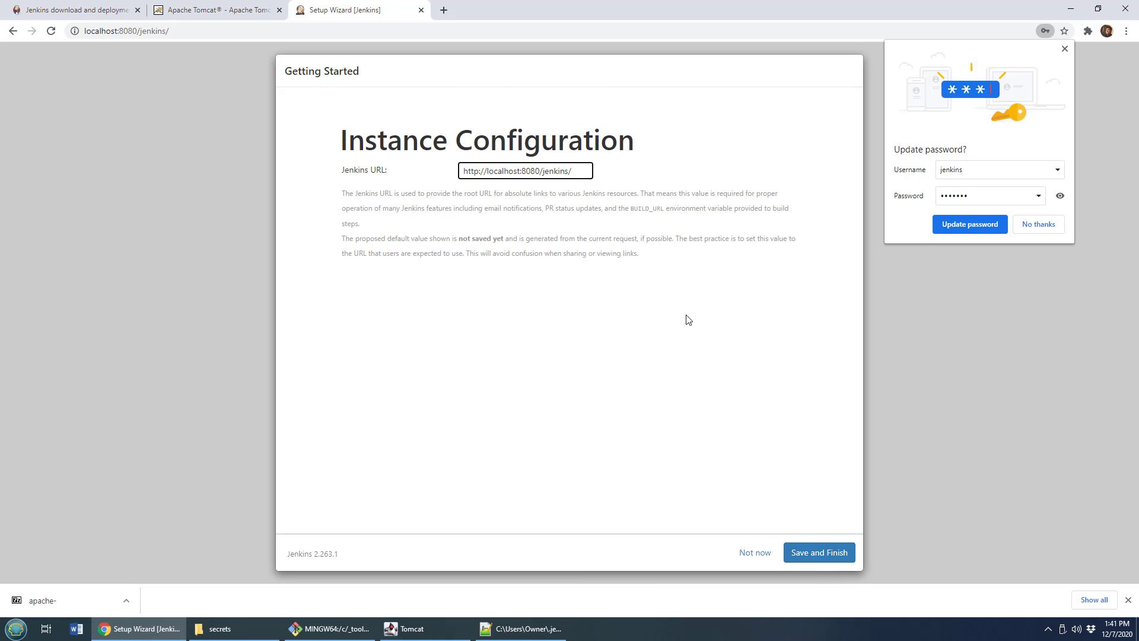
mouse_move(725, 395)
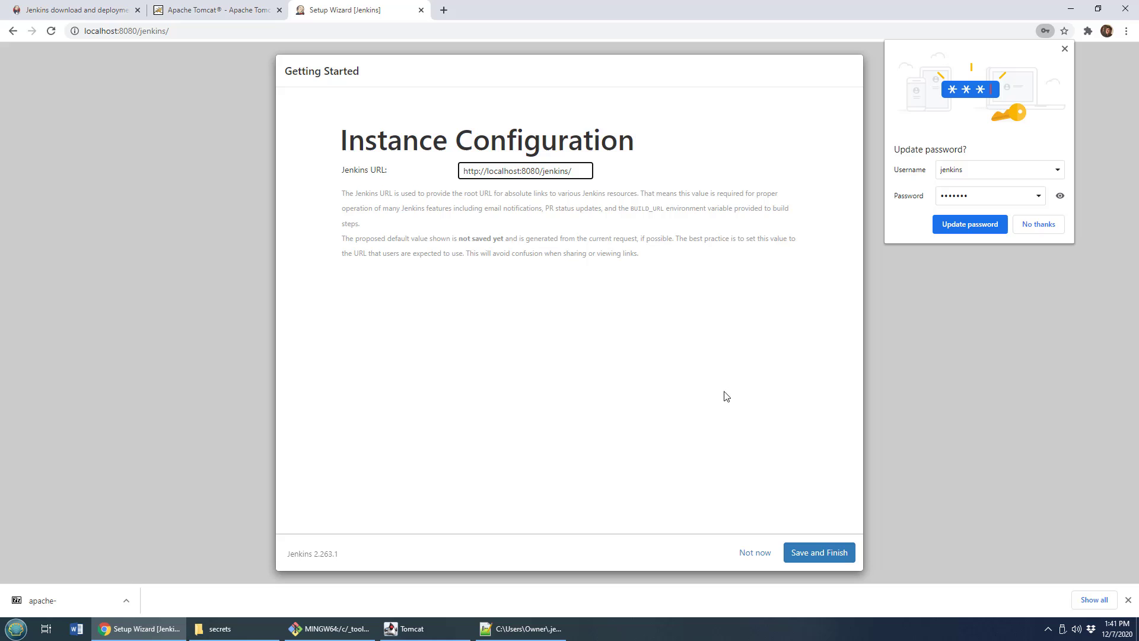
Accept the proposed Jenkins URL, finish setup and start using Jenkins.
triple_click(523, 171)
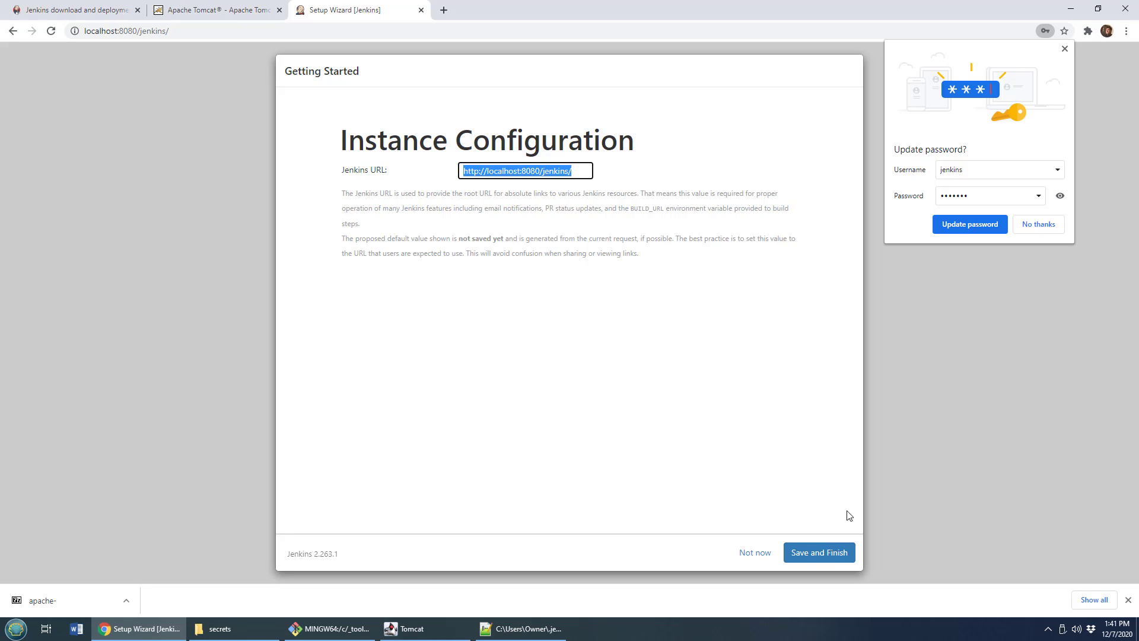
left_click(818, 552)
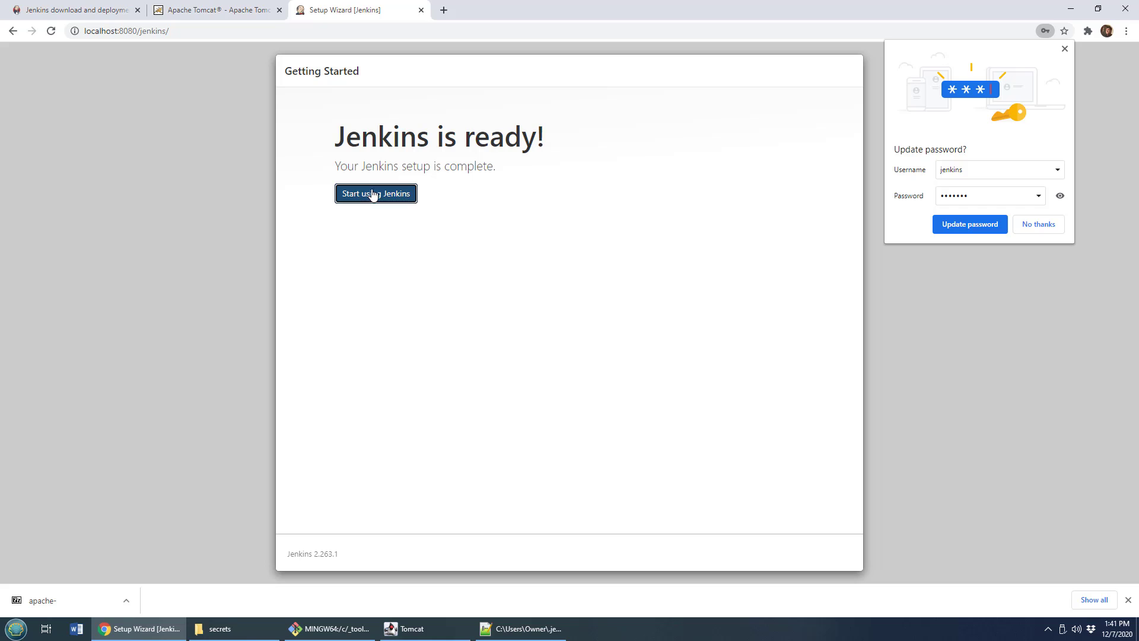
left_click(376, 193)
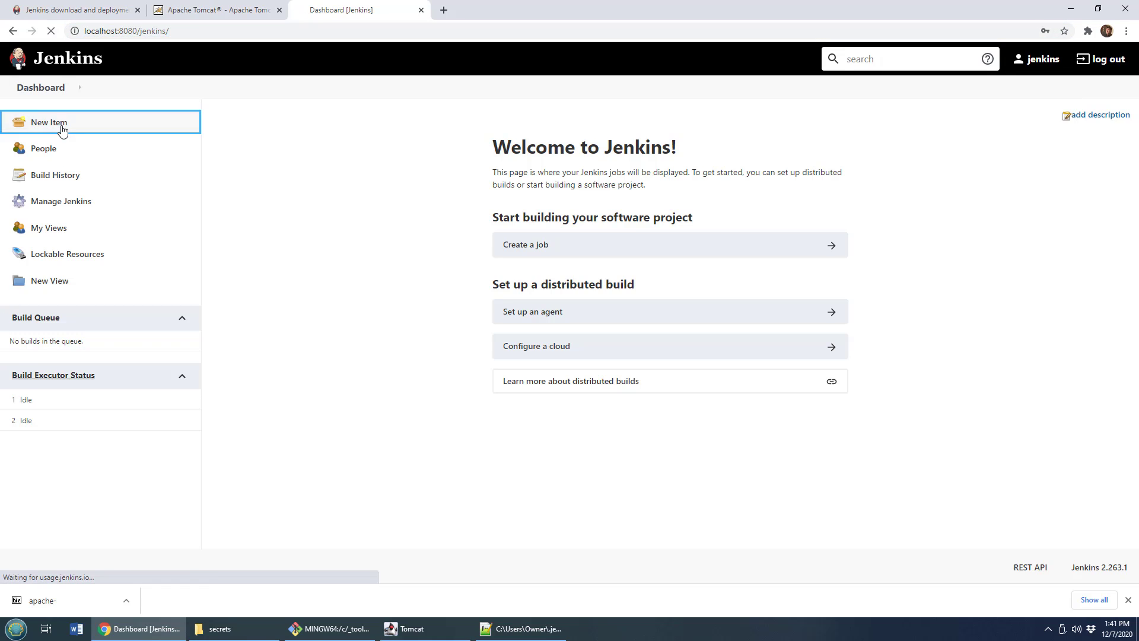
Name a new item 'jenkins-hello-world', choose Freestyle project, and confirm creation.
left_click(48, 123)
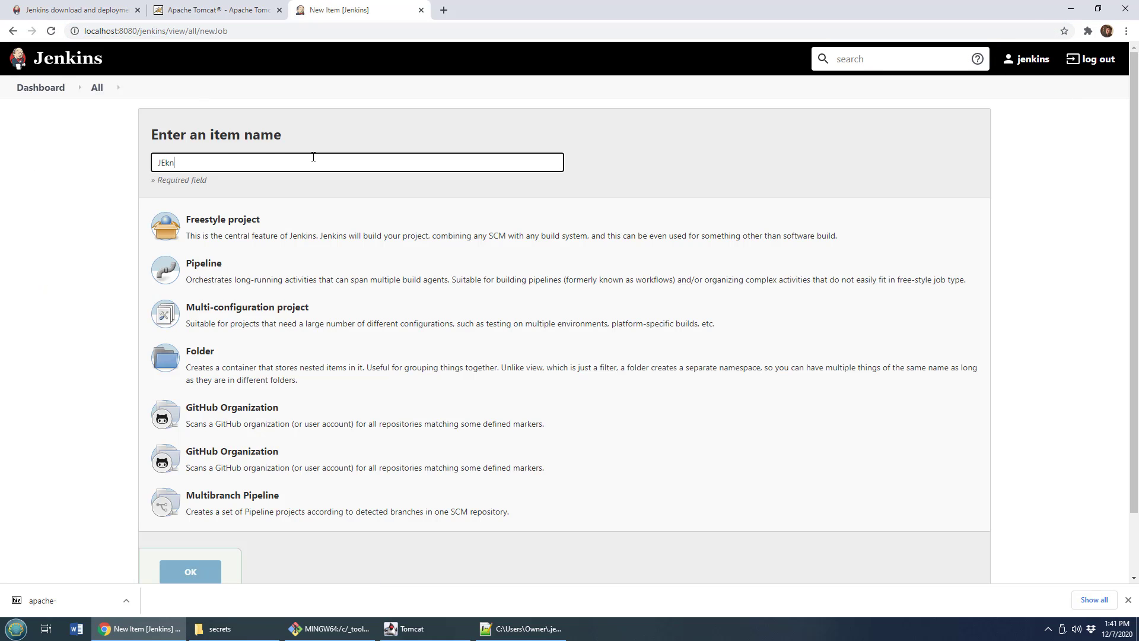
type("jenkins-hello-wl")
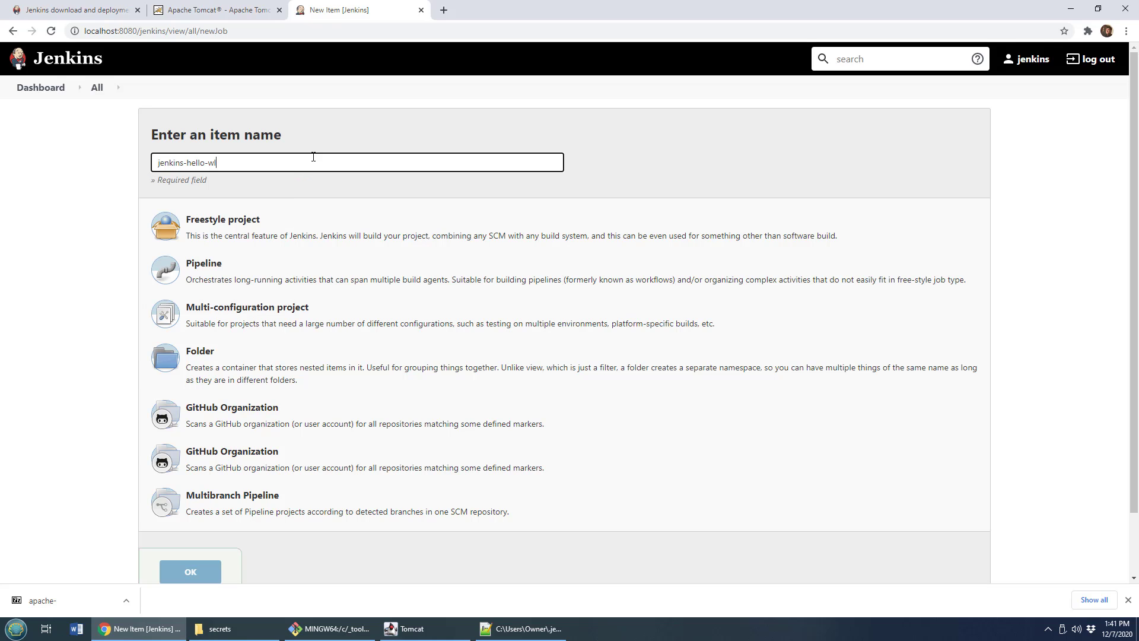
type("orld")
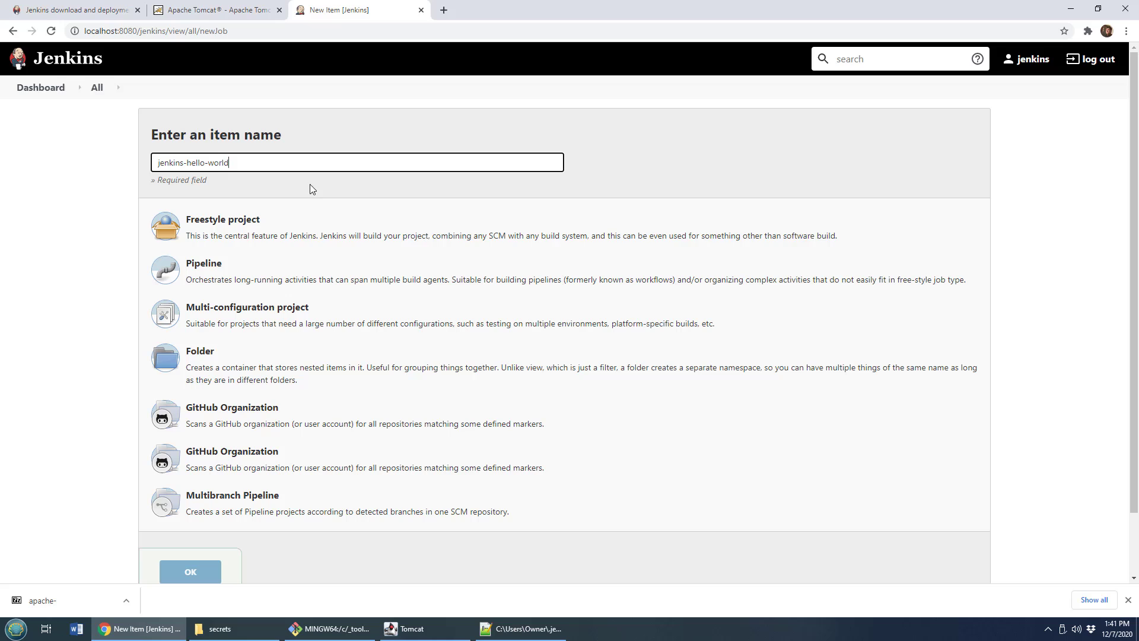
left_click(223, 226)
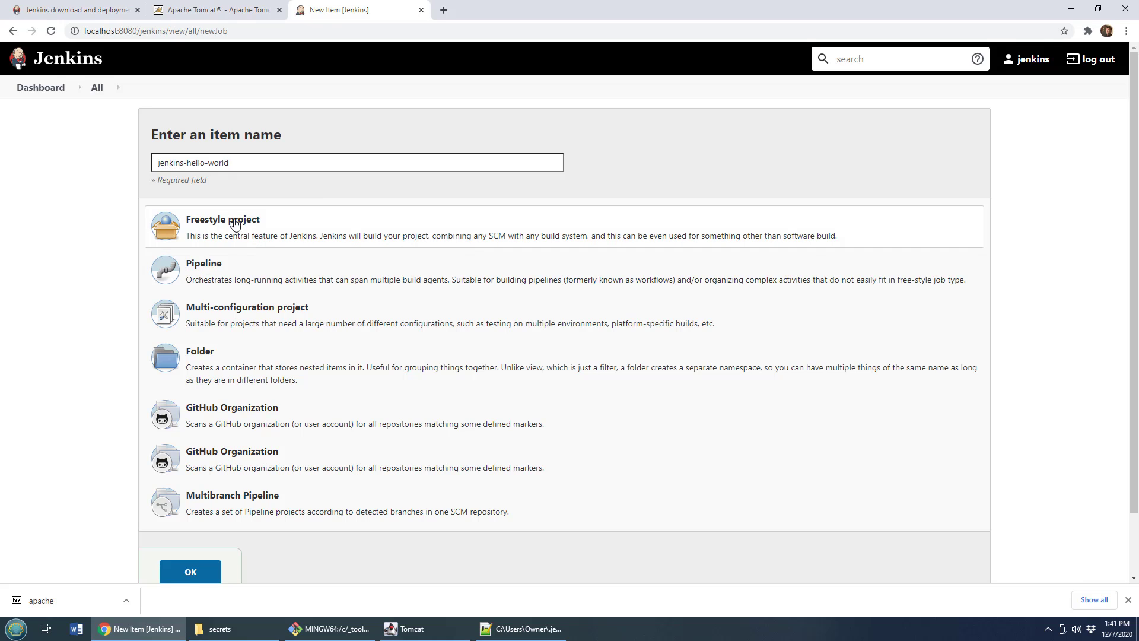
left_click(190, 572)
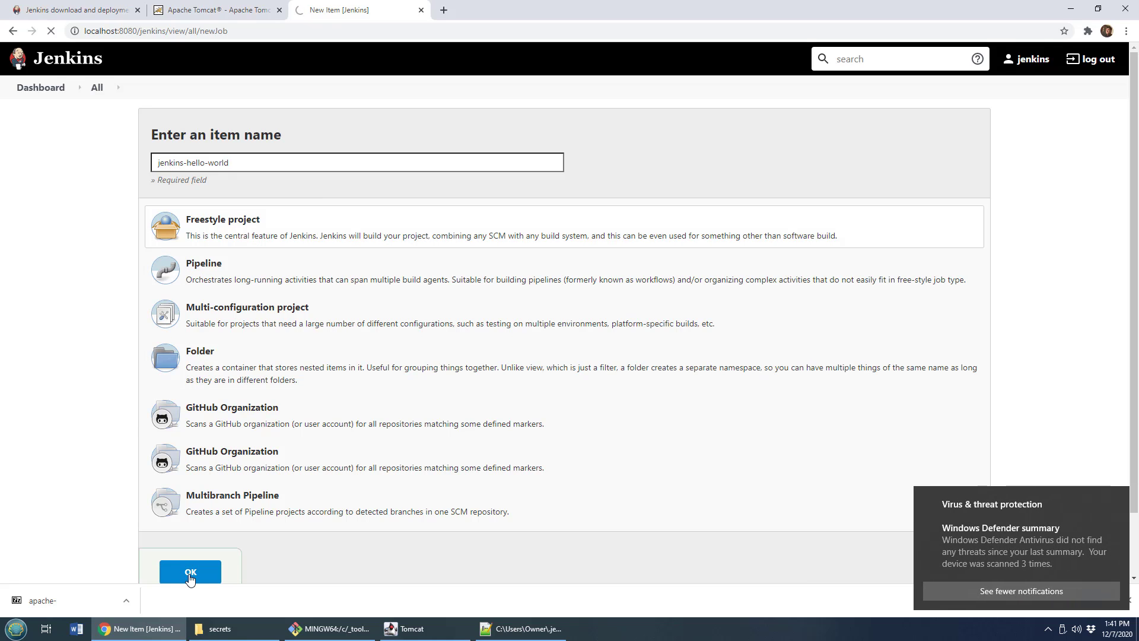
left_click(190, 572)
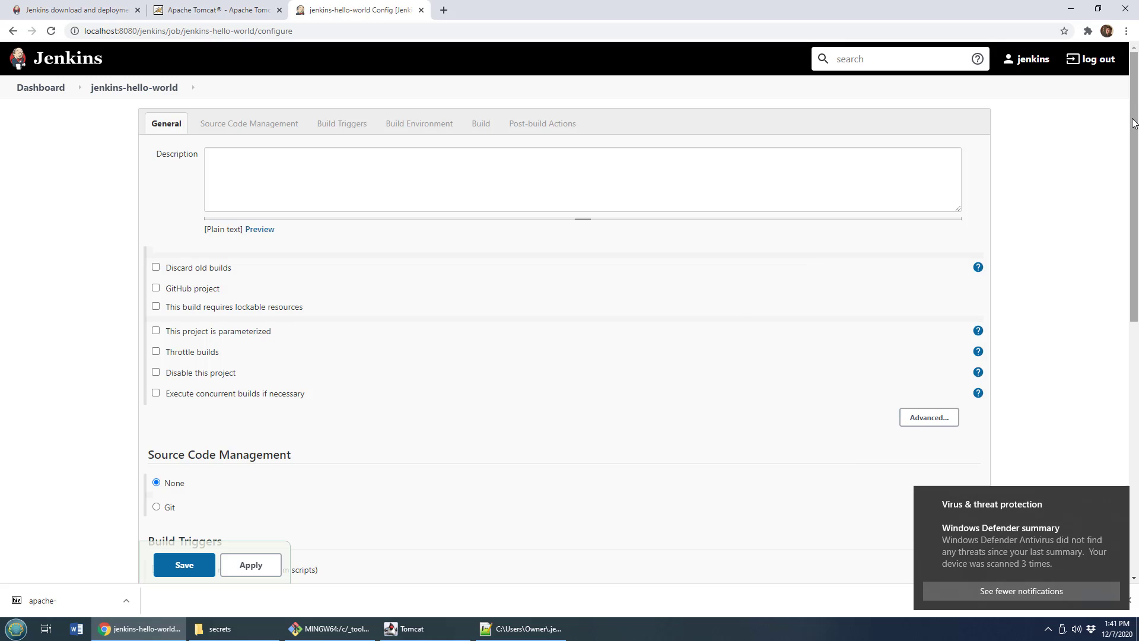
Add an Execute Windows batch command step with echo "Hello World!" and echo "Tomcat Jenkins install!", then save.
scroll("down", 3)
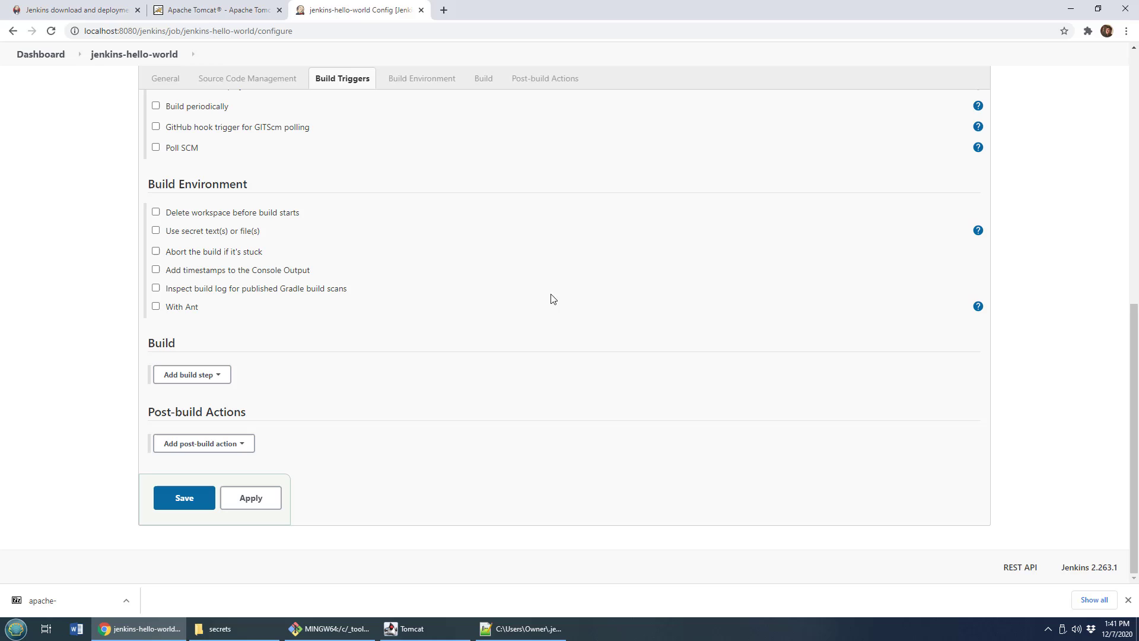
left_click(191, 374)
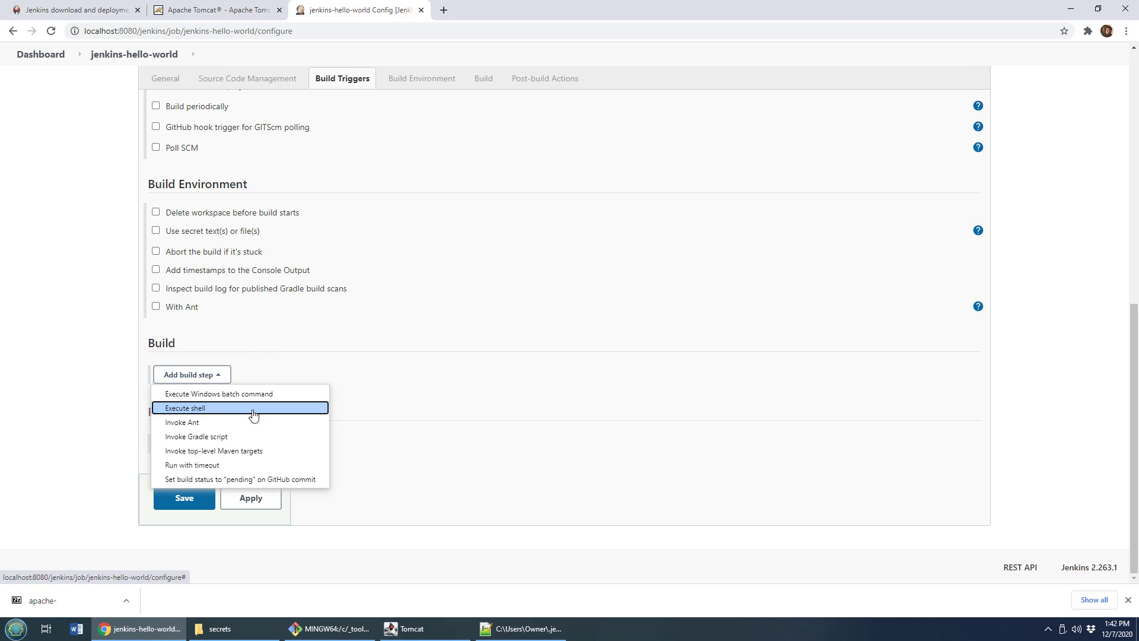
mouse_move(282, 454)
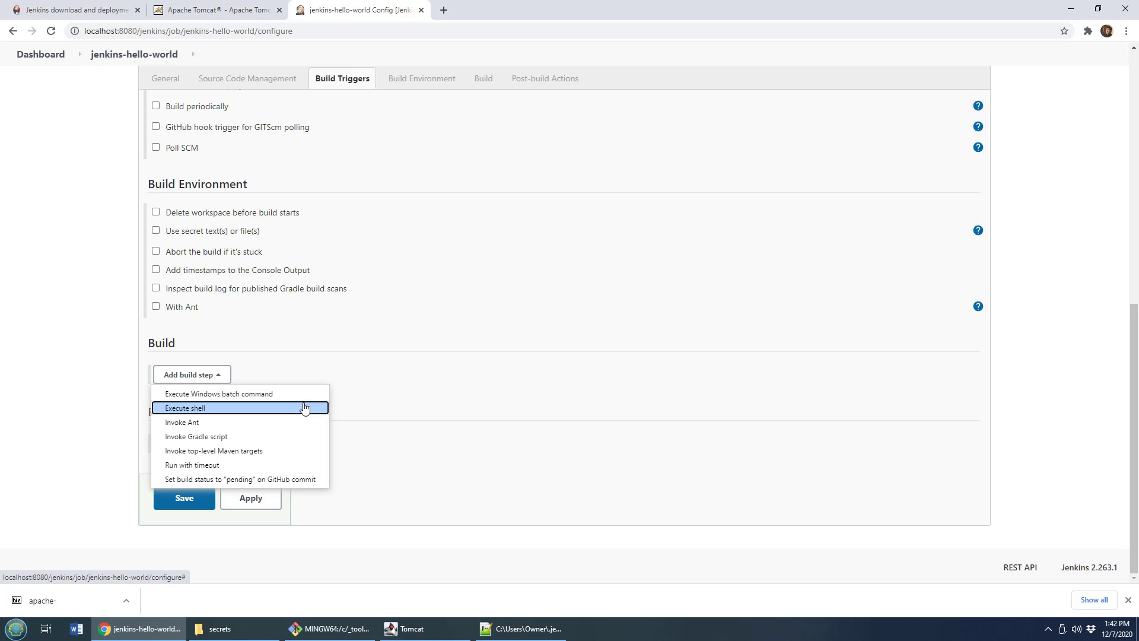
left_click(219, 393)
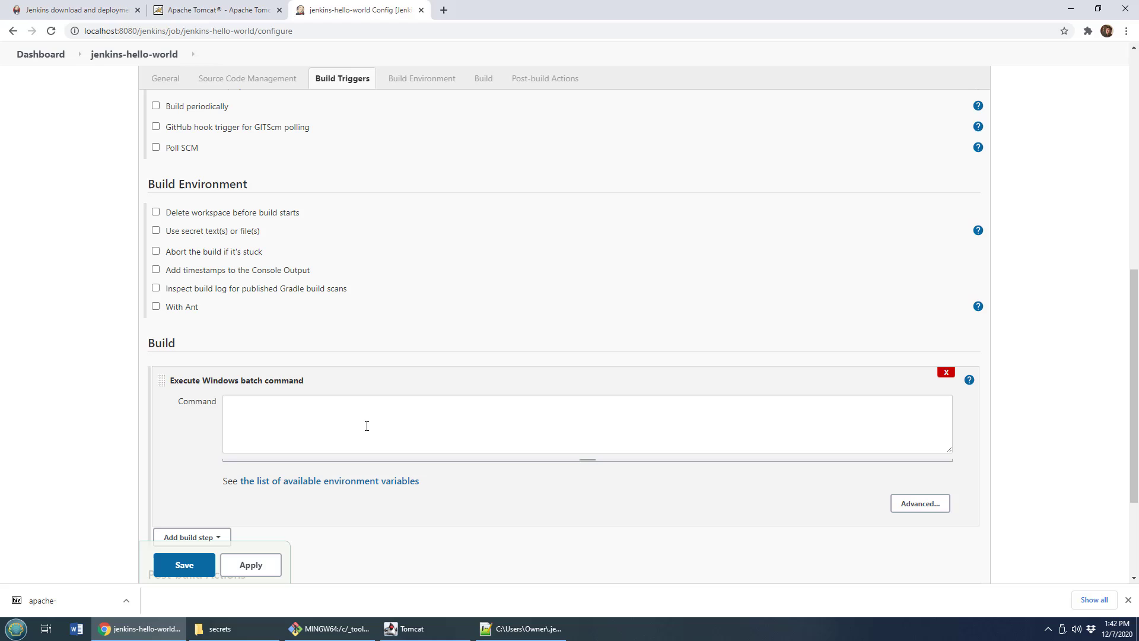
type("echo \"Hel")
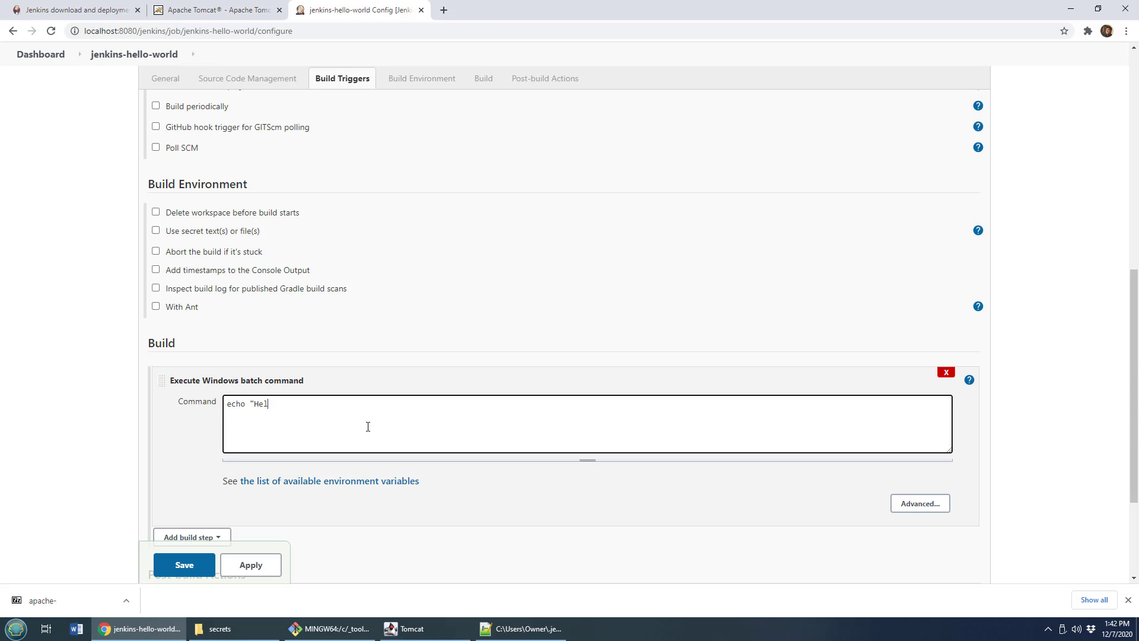
type("lo W")
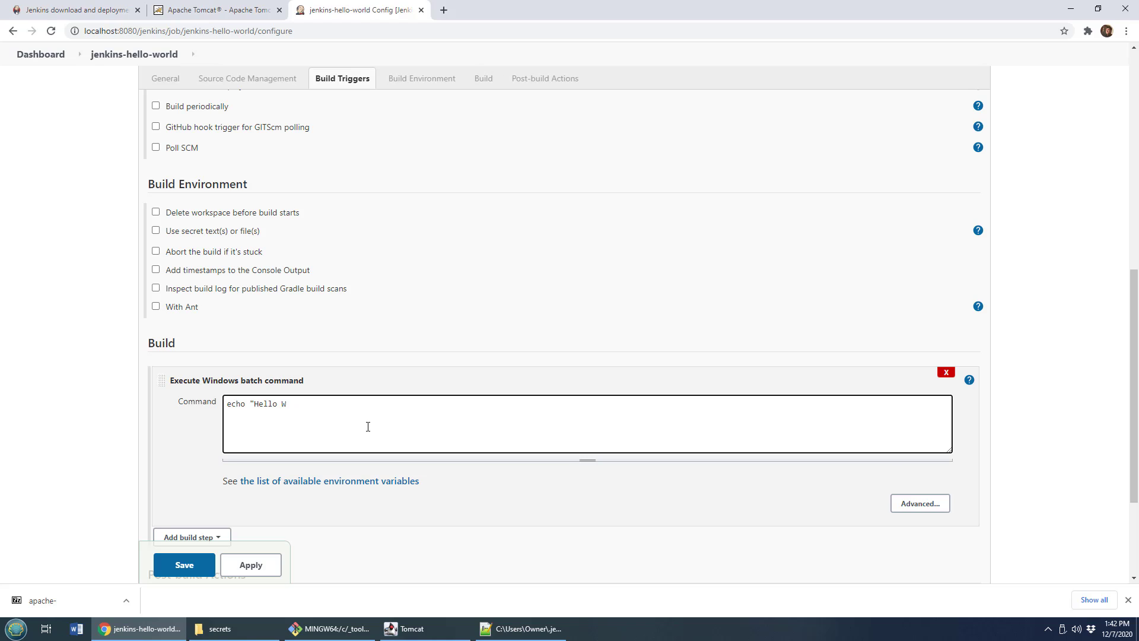
type("orld!\"")
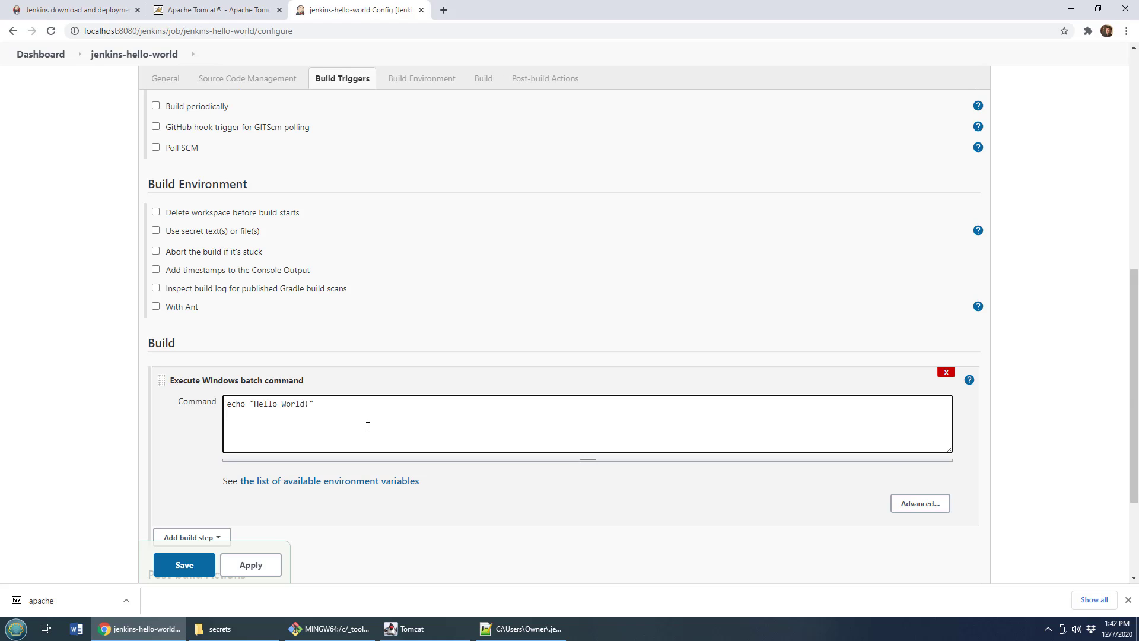
type("echo \"Tomcat Jenkins install!")
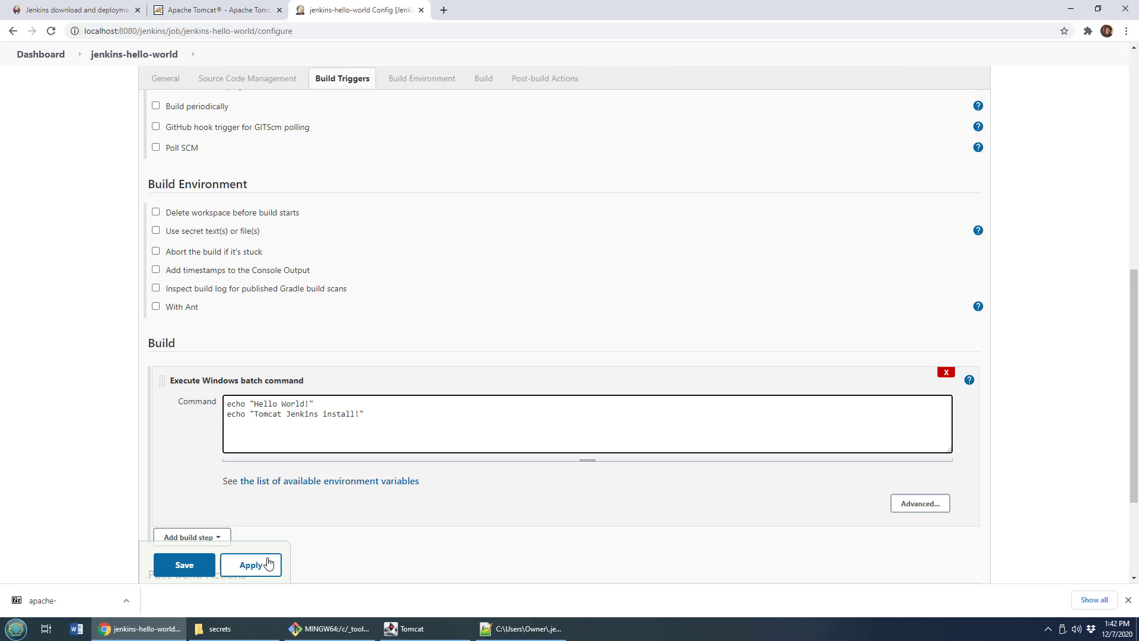
left_click(184, 564)
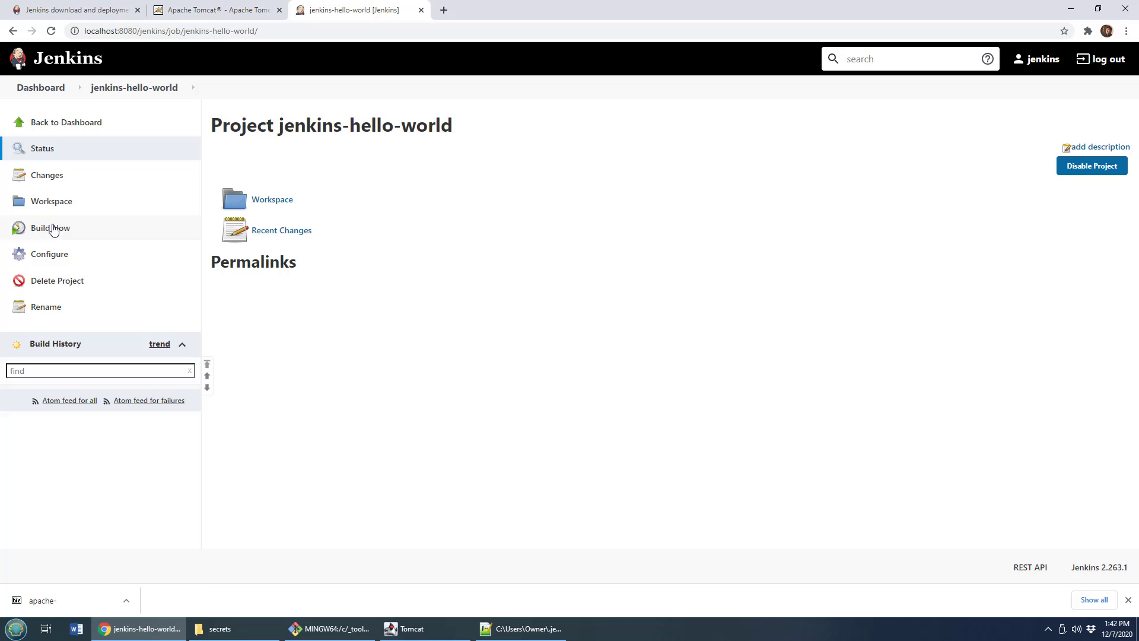
Run Build Now, open build #1's console output showing Finished: SUCCESS, then switch to File Explorer.
left_click(49, 228)
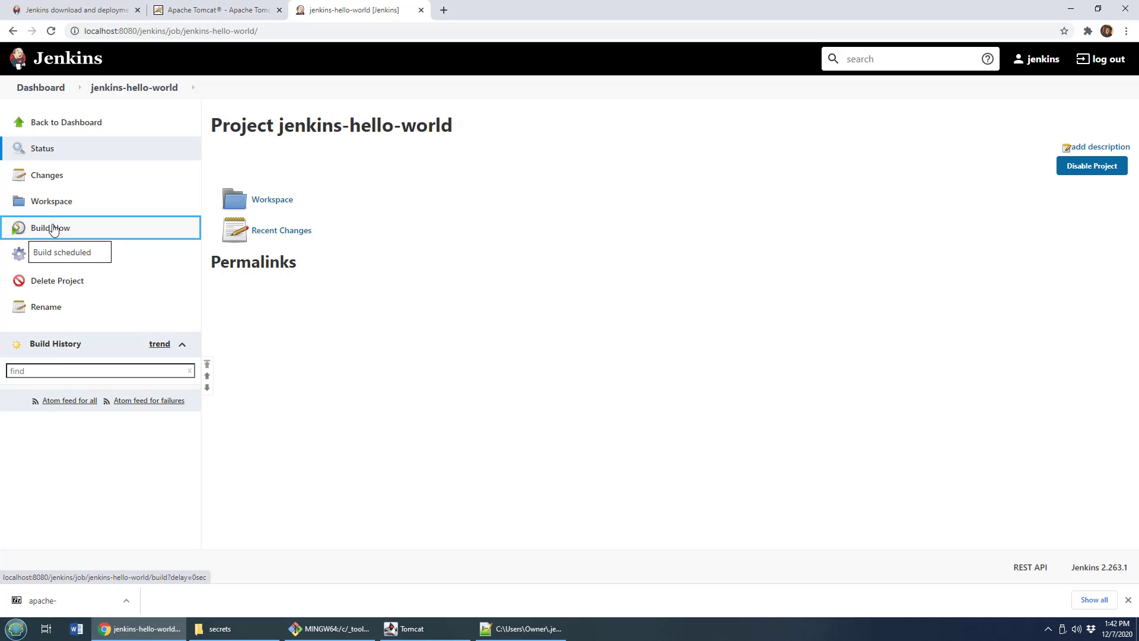
left_click(50, 227)
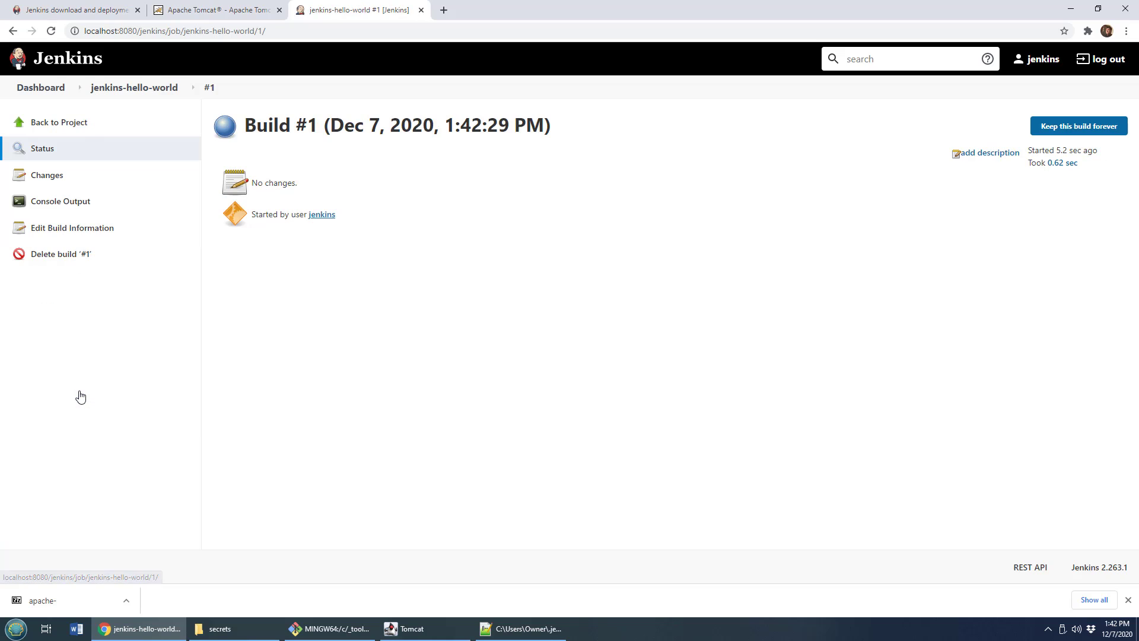
left_click(61, 202)
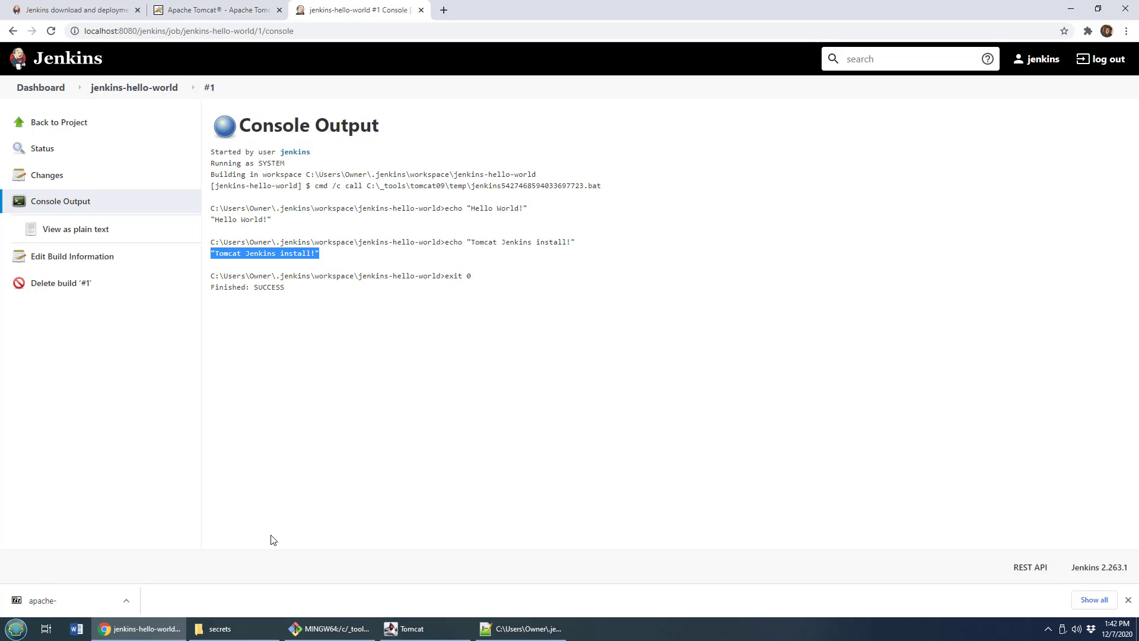
mouse_move(346, 475)
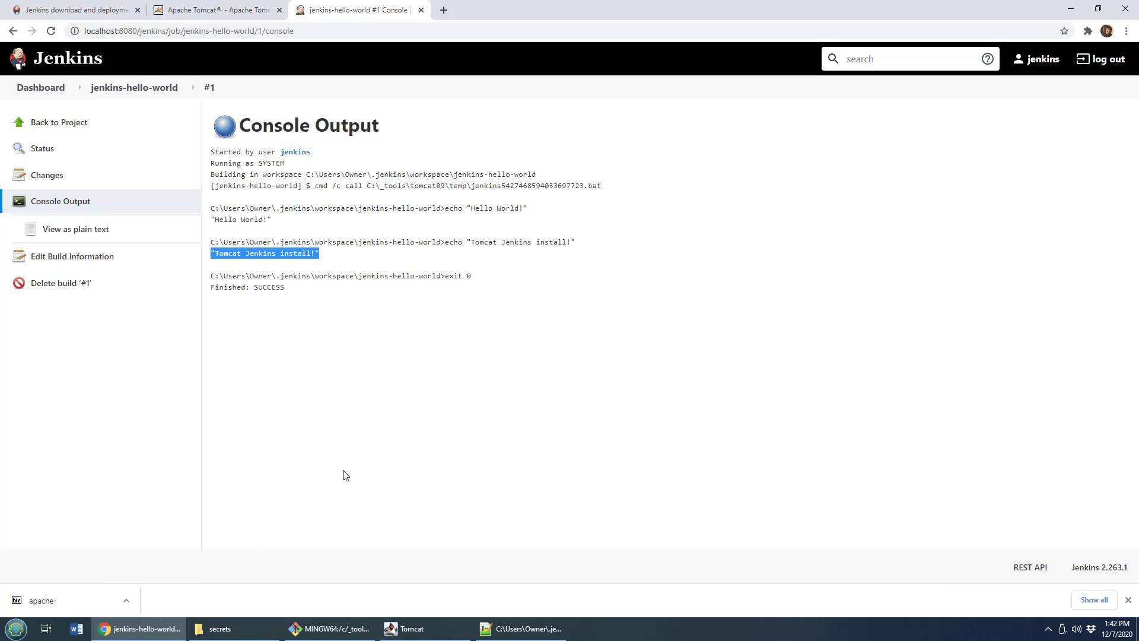
left_click(214, 628)
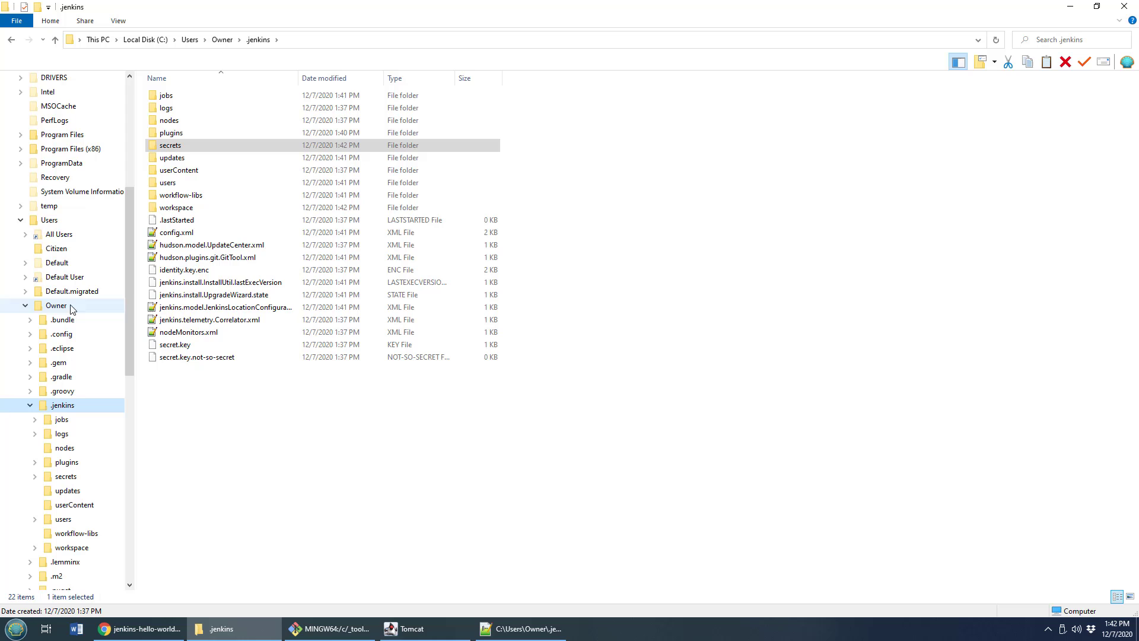
Browse .jenkins\workspace\jenkins-hello-world to confirm it's empty, then return to the Owner folder.
left_click(62, 405)
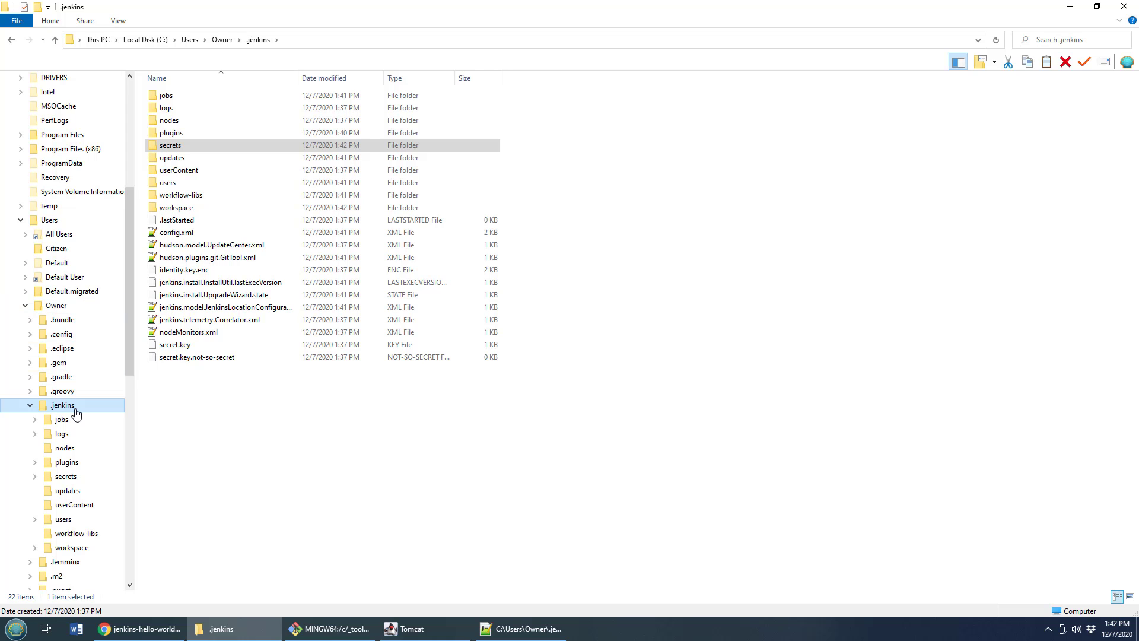
left_click(177, 207)
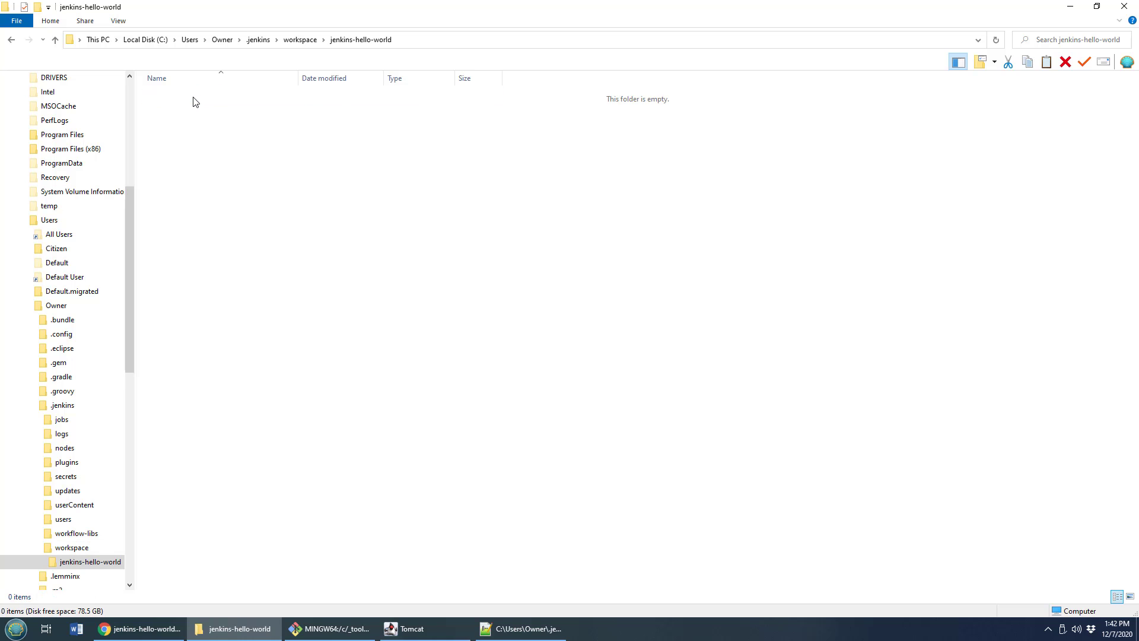
left_click(72, 546)
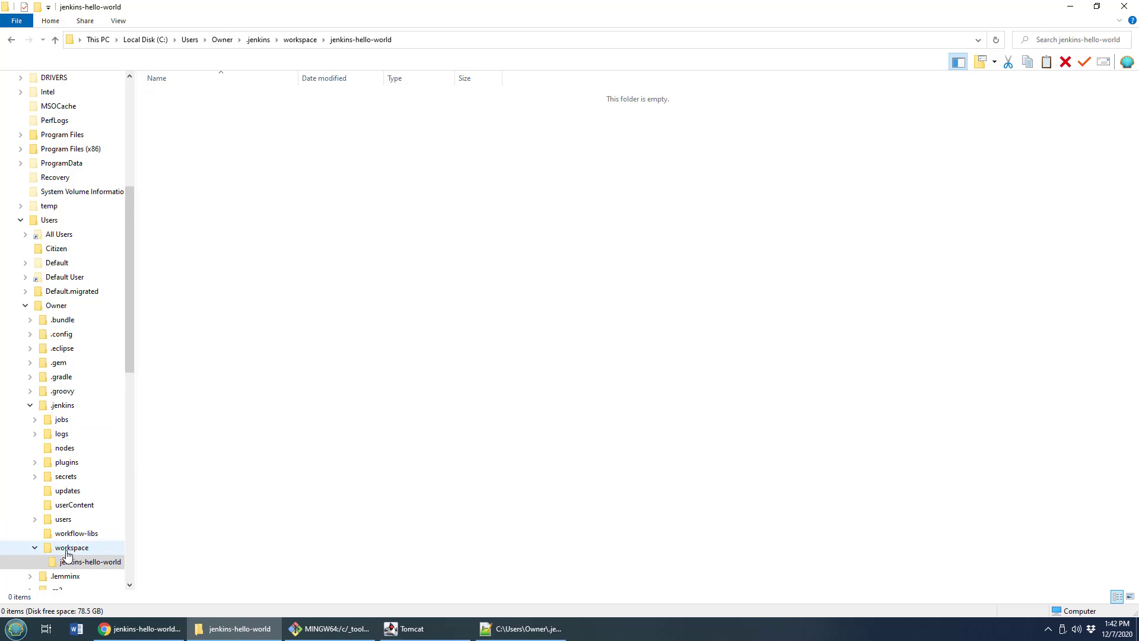
left_click(91, 561)
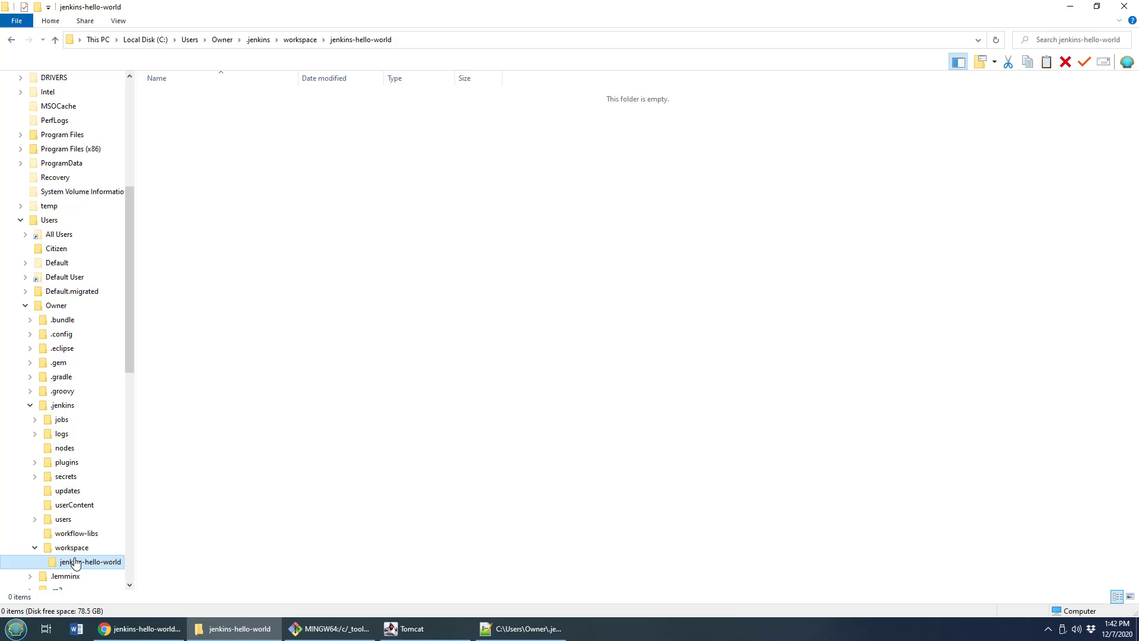
left_click(71, 547)
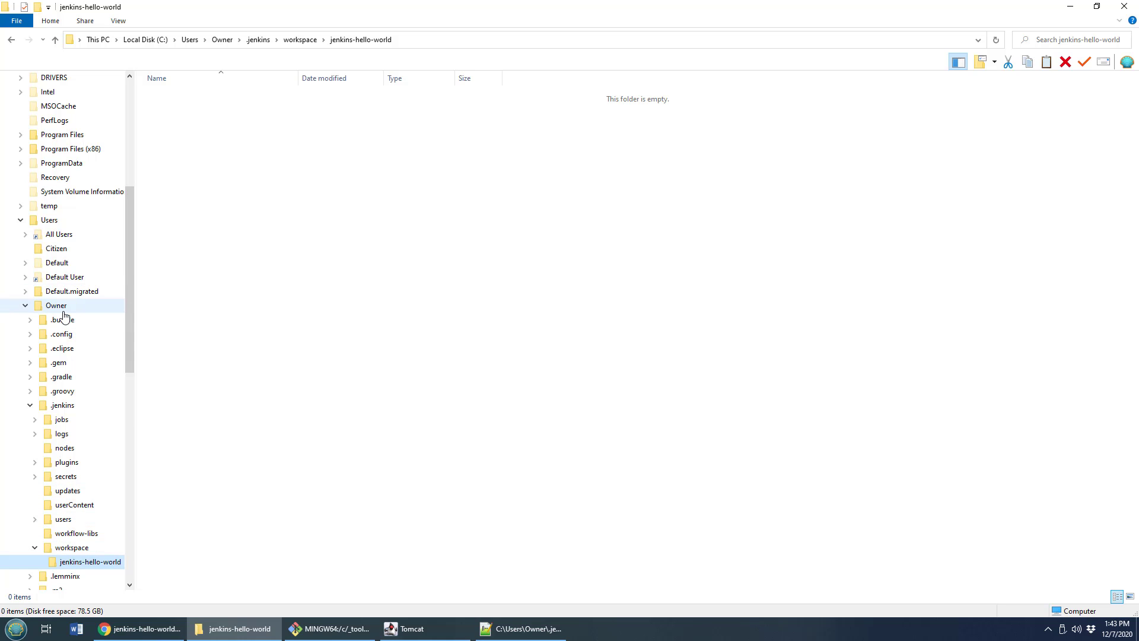
left_click(56, 305)
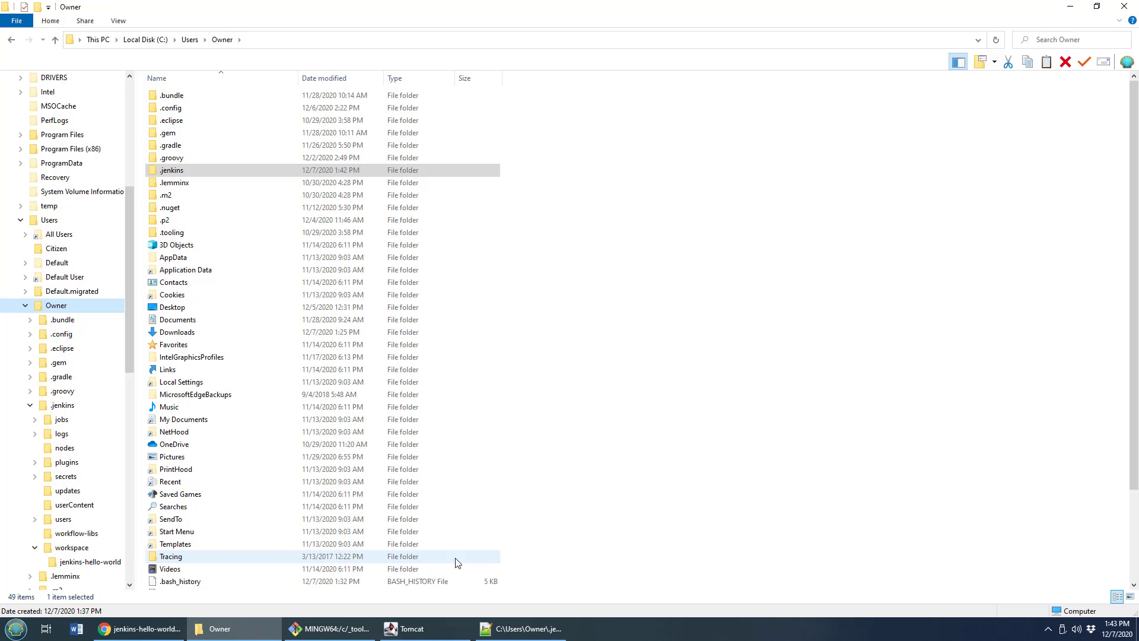